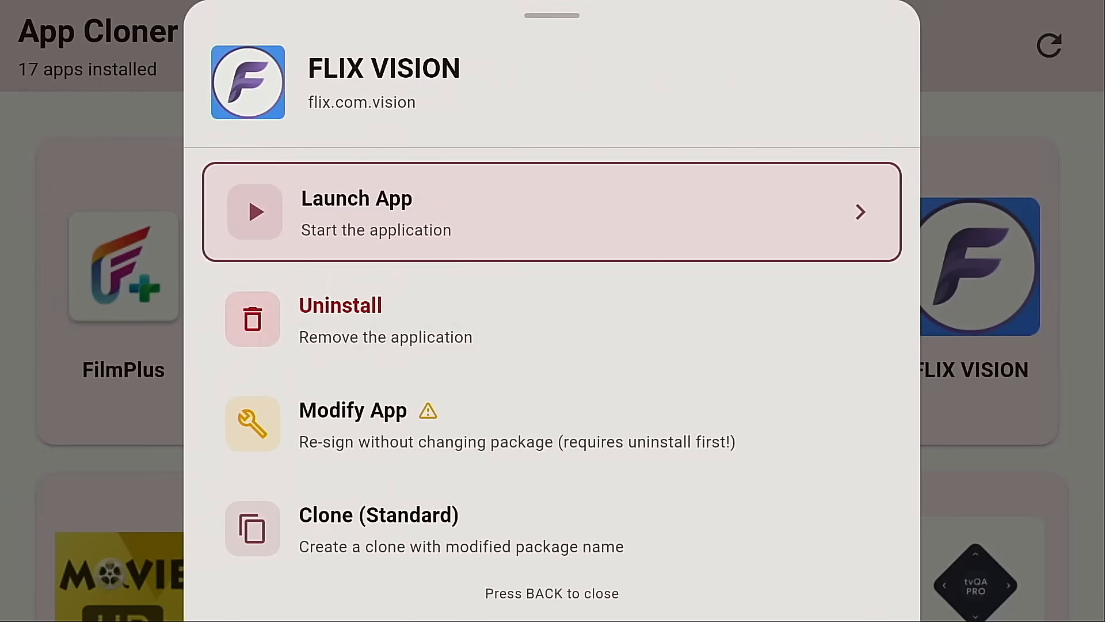
Step: Dismiss the FLIX VISION harmful-app notice, view the clone tile, and return Home
{"action": "scroll", "scroll_direction": "down", "scroll_amount": 3}
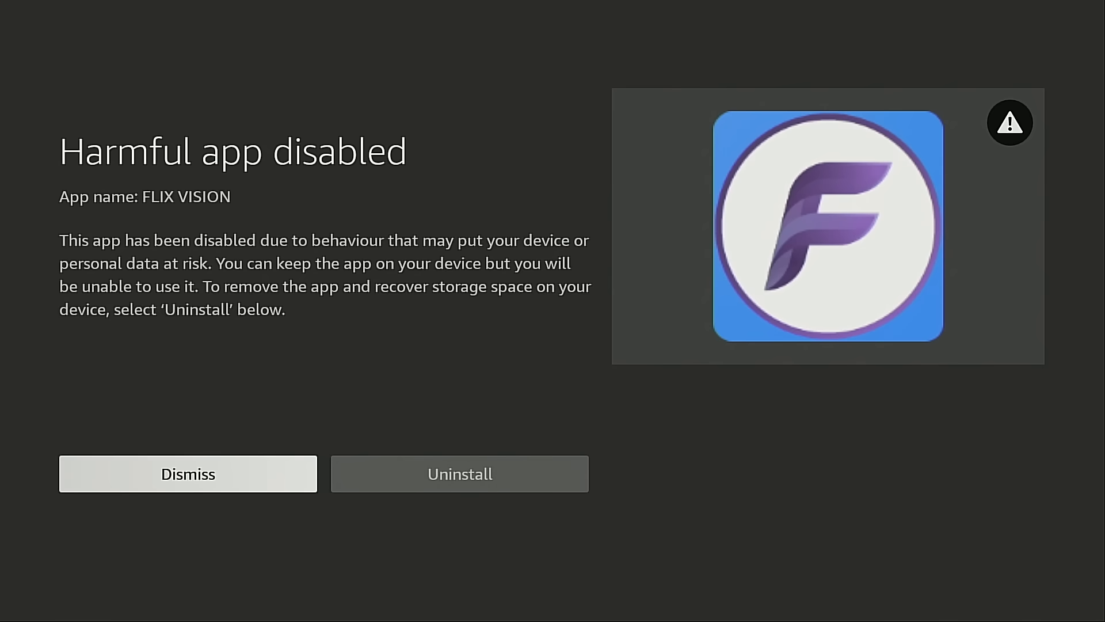
{"action": "left_click", "coordinate": [188, 474]}
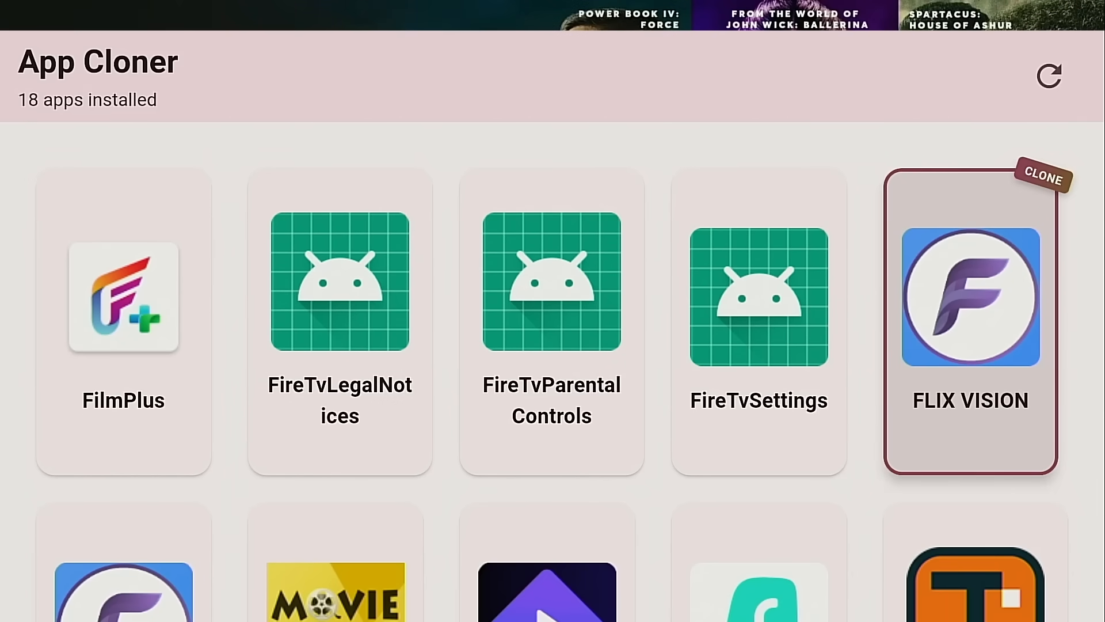
{"action": "left_click", "coordinate": [970, 296]}
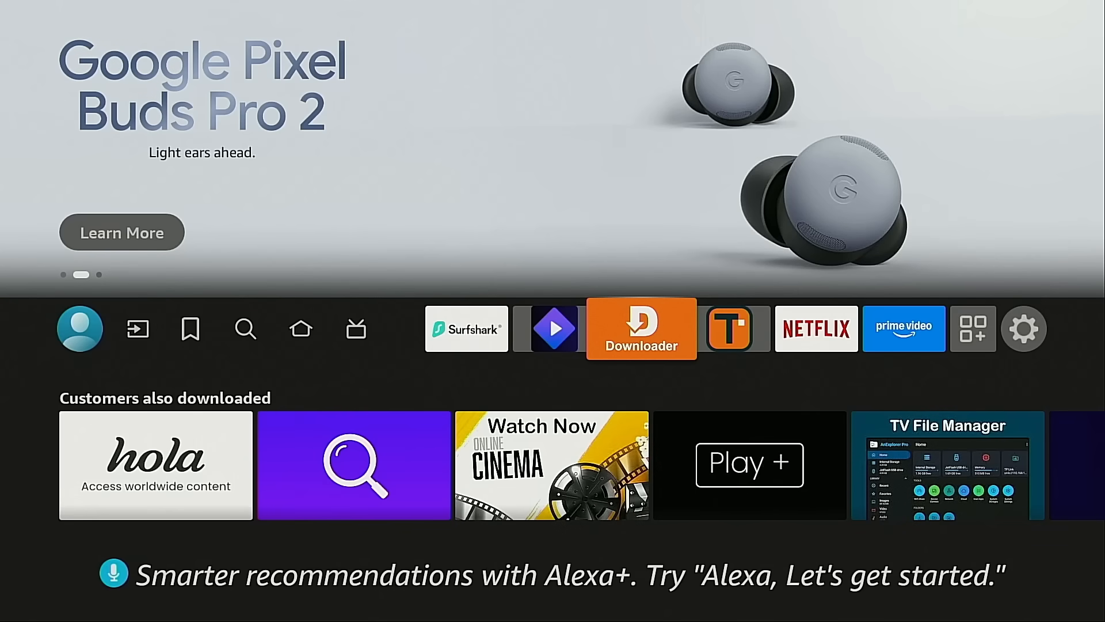
Step: Open Downloader and submit short code 250931 to load the TROYPOINT Toolbox page
{"action": "left_click", "coordinate": [640, 328]}
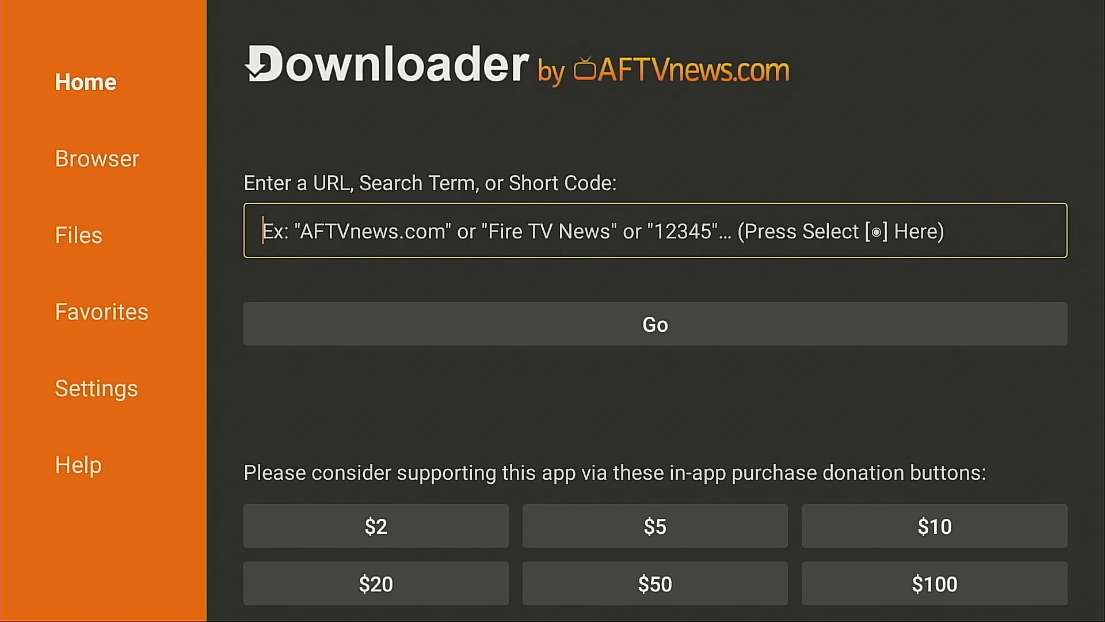
{"action": "left_click", "coordinate": [654, 230]}
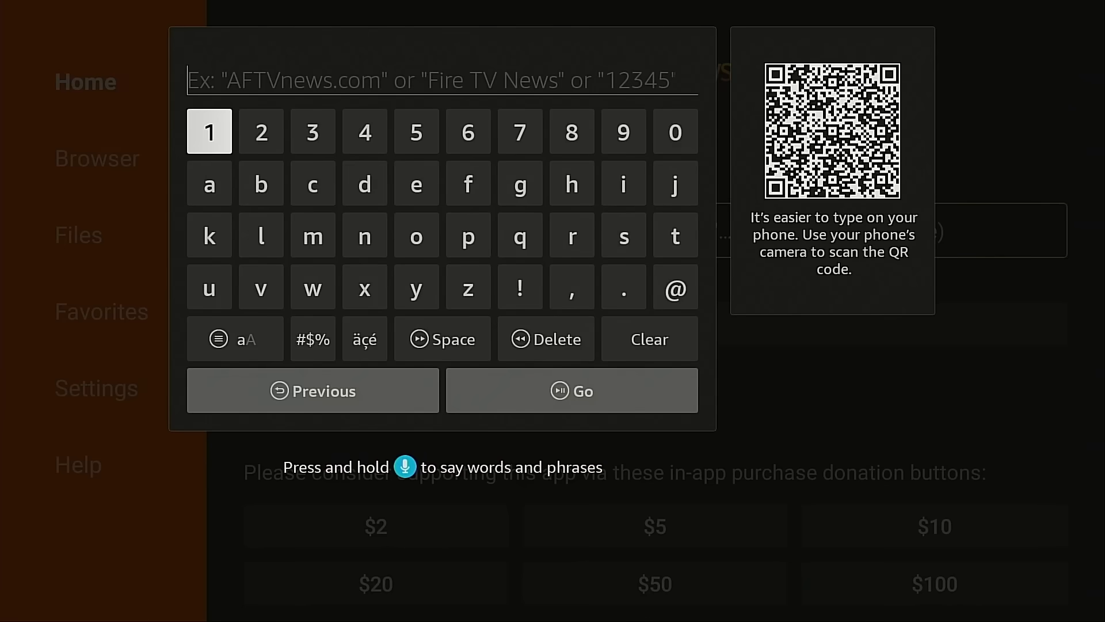
{"action": "left_click", "coordinate": [261, 132]}
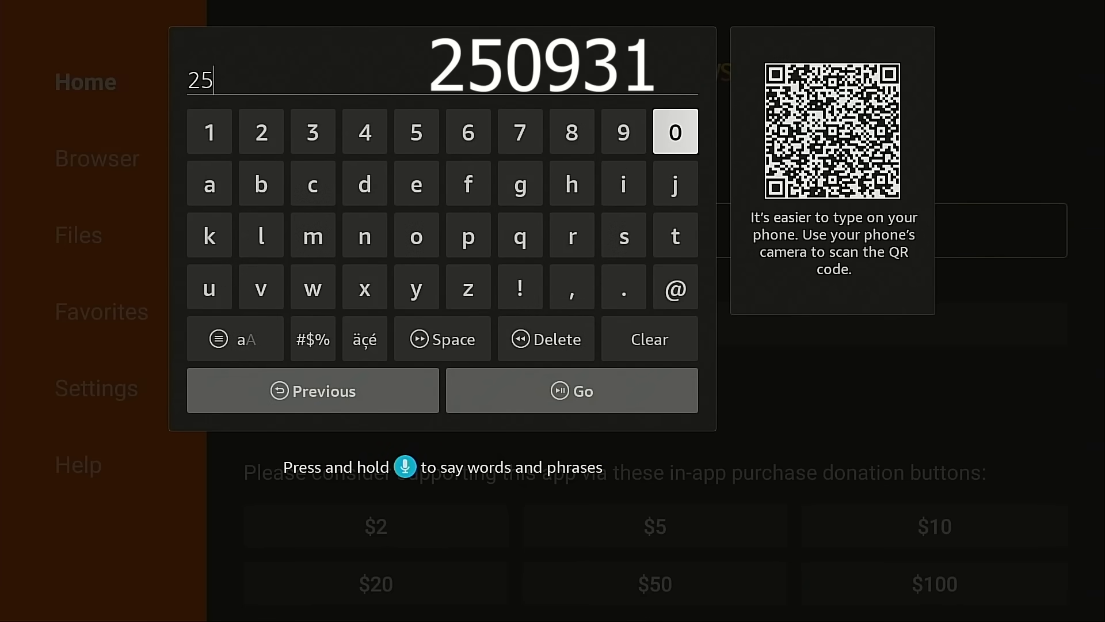
{"action": "left_click", "coordinate": [416, 132]}
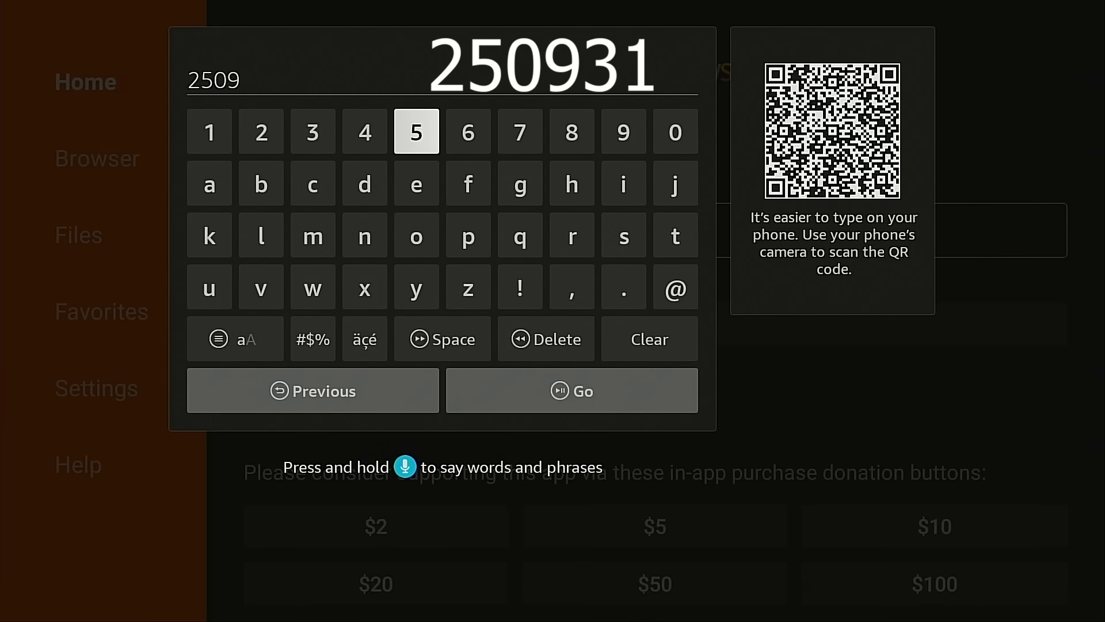
{"action": "left_click", "coordinate": [208, 132]}
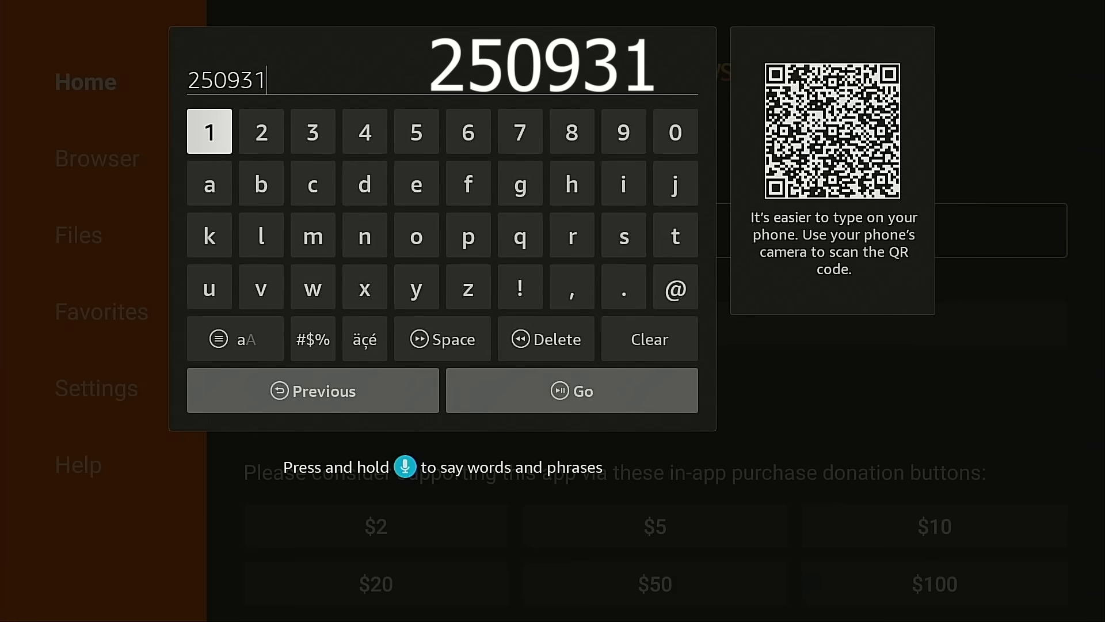
{"action": "mouse_move", "coordinate": [208, 287]}
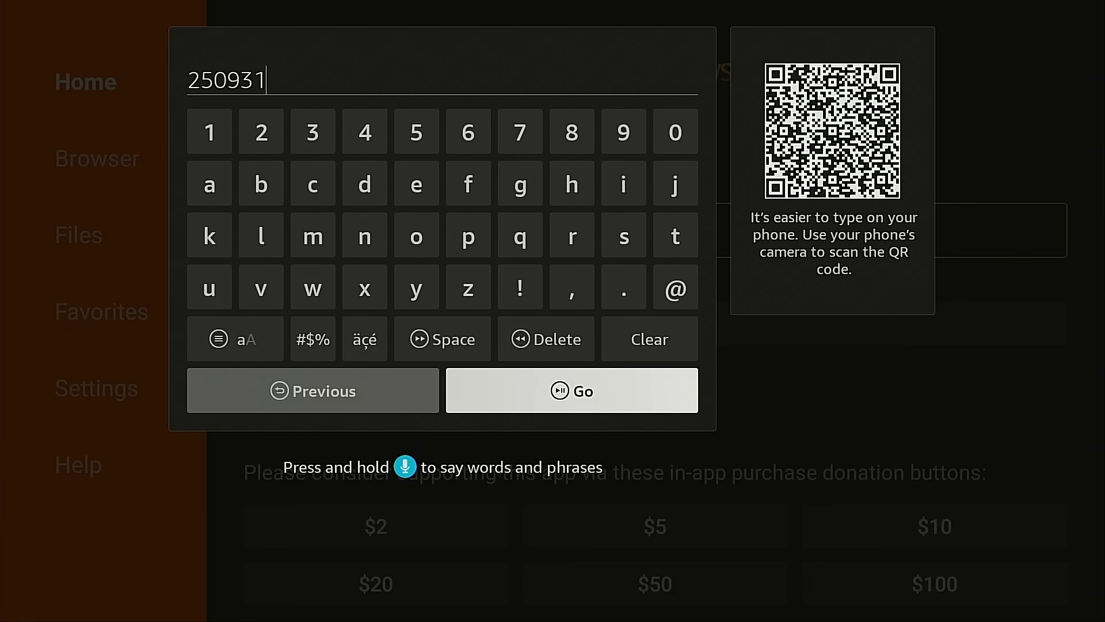
{"action": "left_click", "coordinate": [571, 391]}
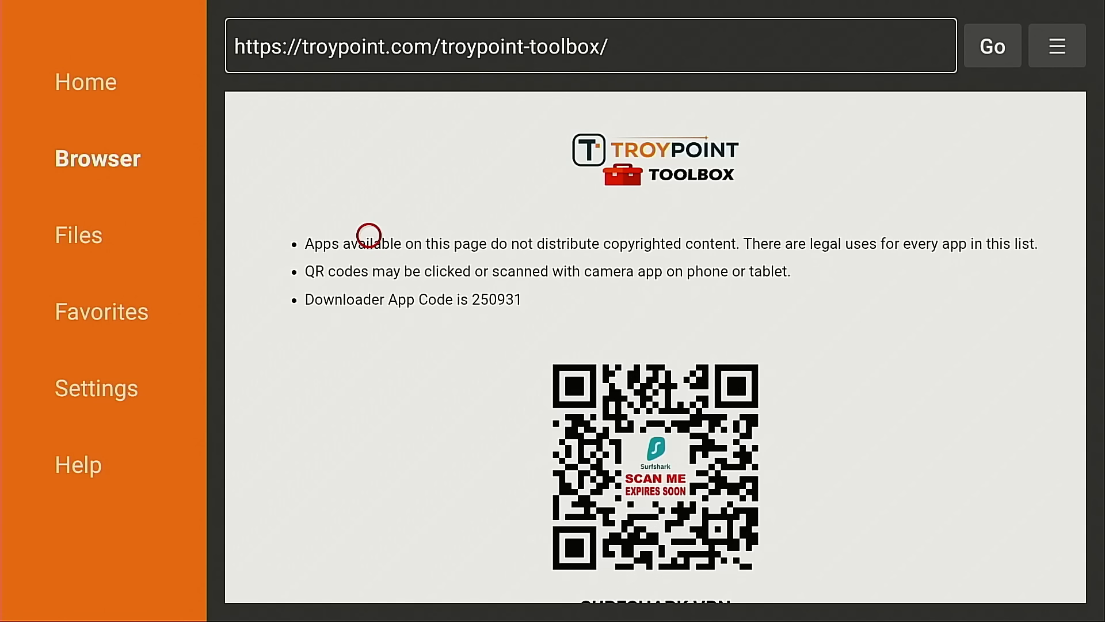
Step: Add TROYPOINT Toolbox to Downloader favorites and reopen it from Favorites
{"action": "left_click", "coordinate": [1057, 44]}
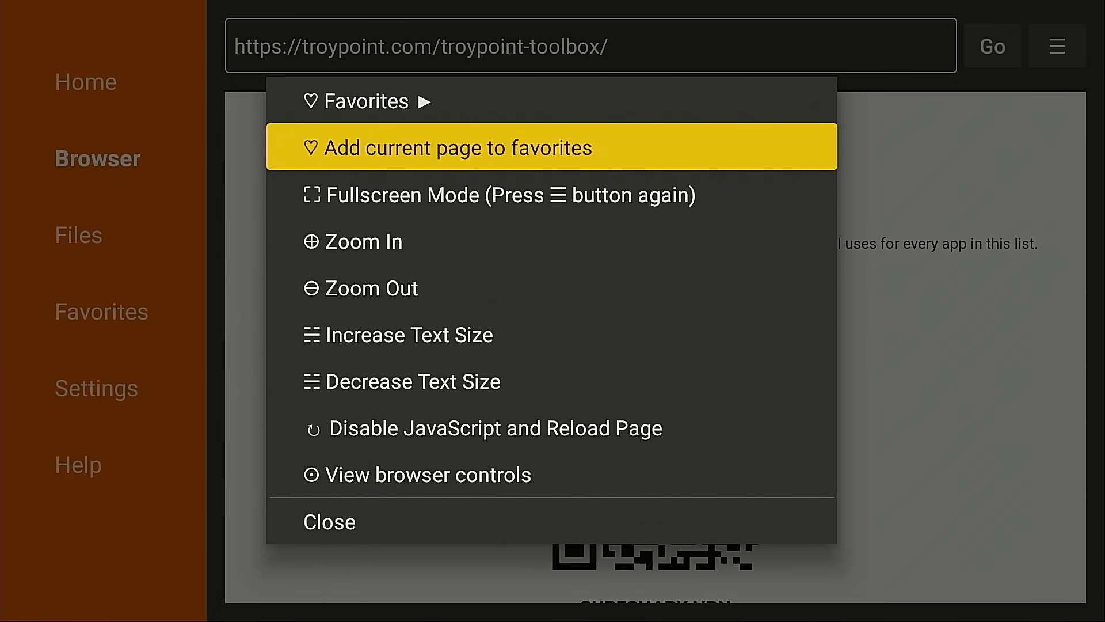
{"action": "left_click", "coordinate": [449, 147]}
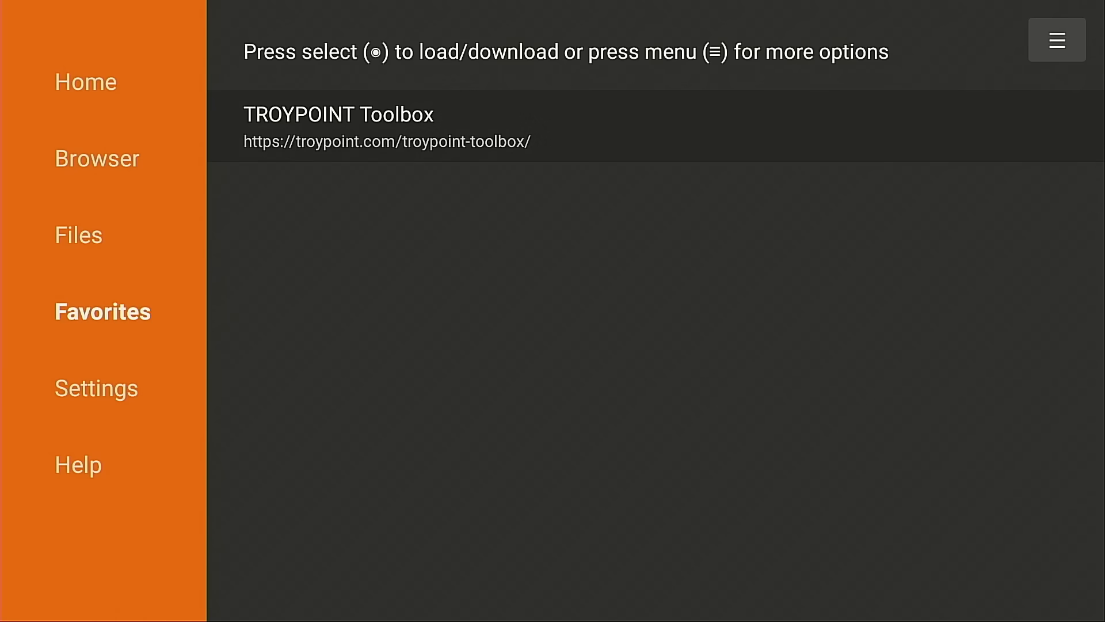
{"action": "left_click", "coordinate": [339, 127]}
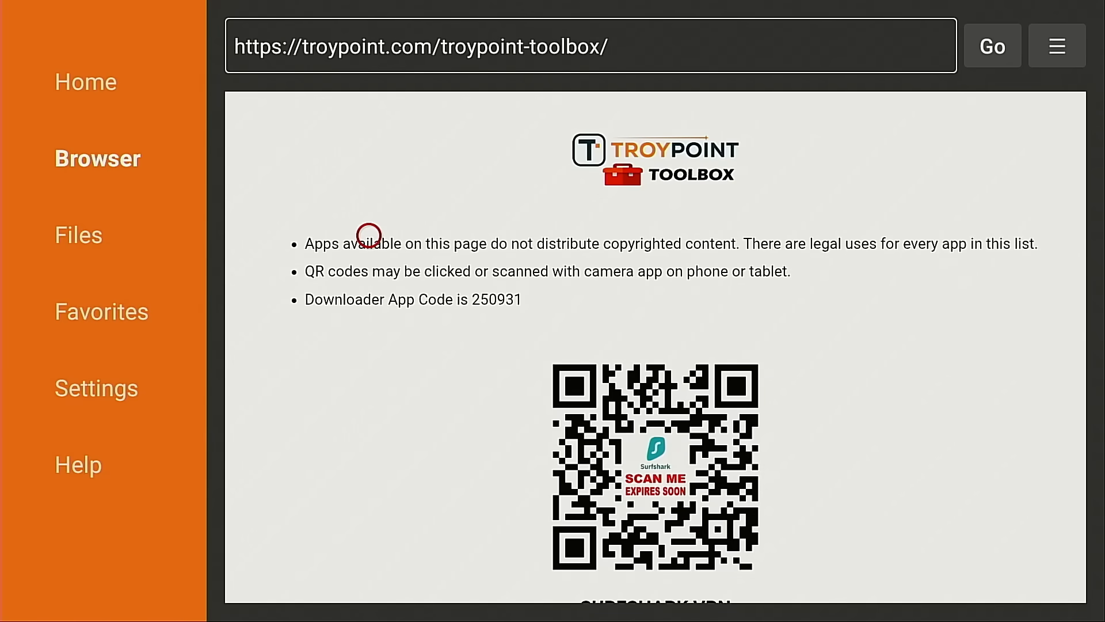
Step: Download and install App Cloner from Tools & Utilities, then delete app-cloner.apk
{"action": "scroll", "scroll_direction": "down", "scroll_amount": 3}
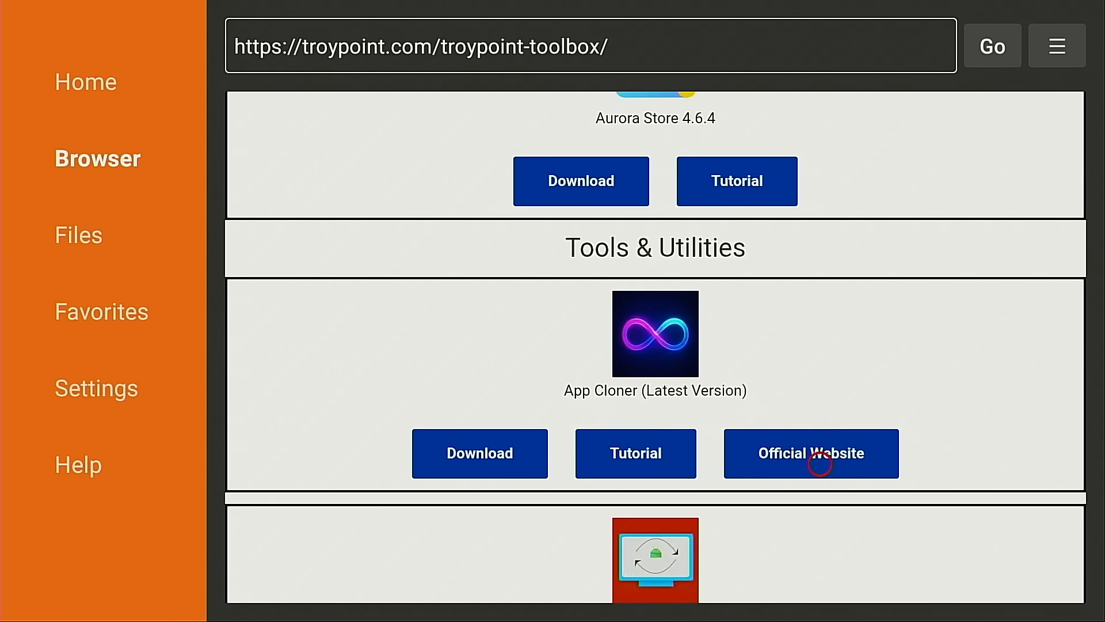
{"action": "mouse_move", "coordinate": [599, 464]}
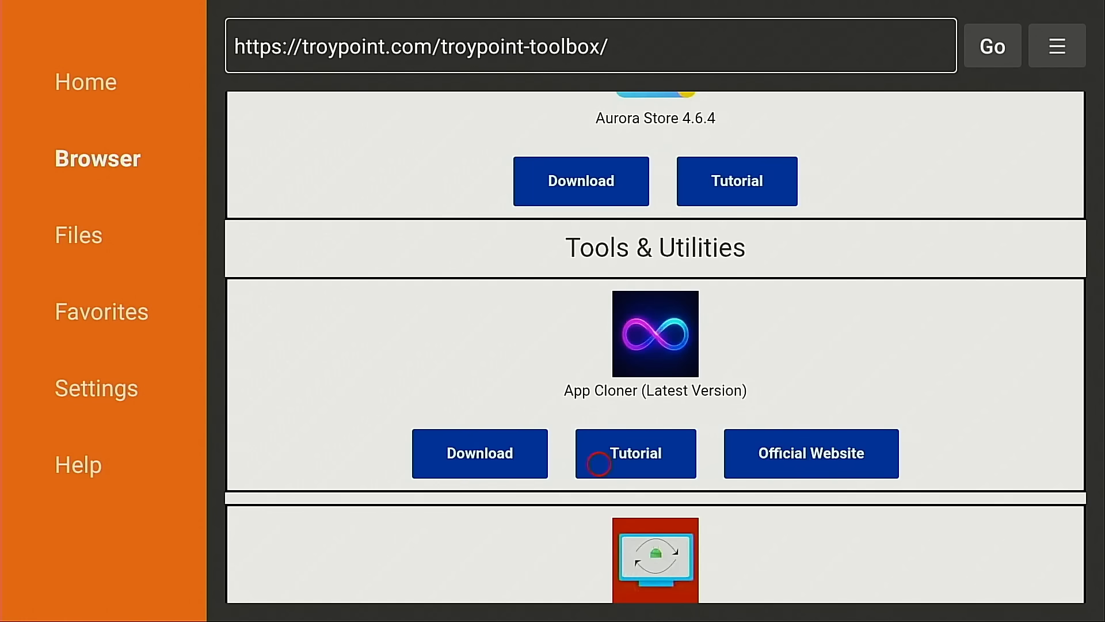
{"action": "left_click", "coordinate": [479, 453]}
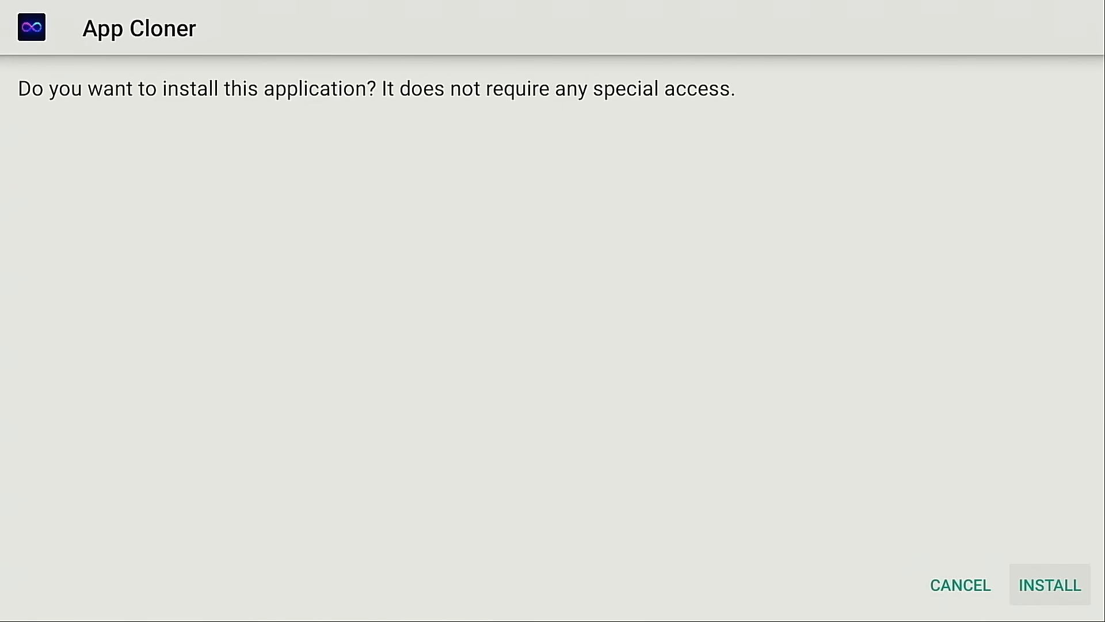
{"action": "left_click", "coordinate": [1049, 584]}
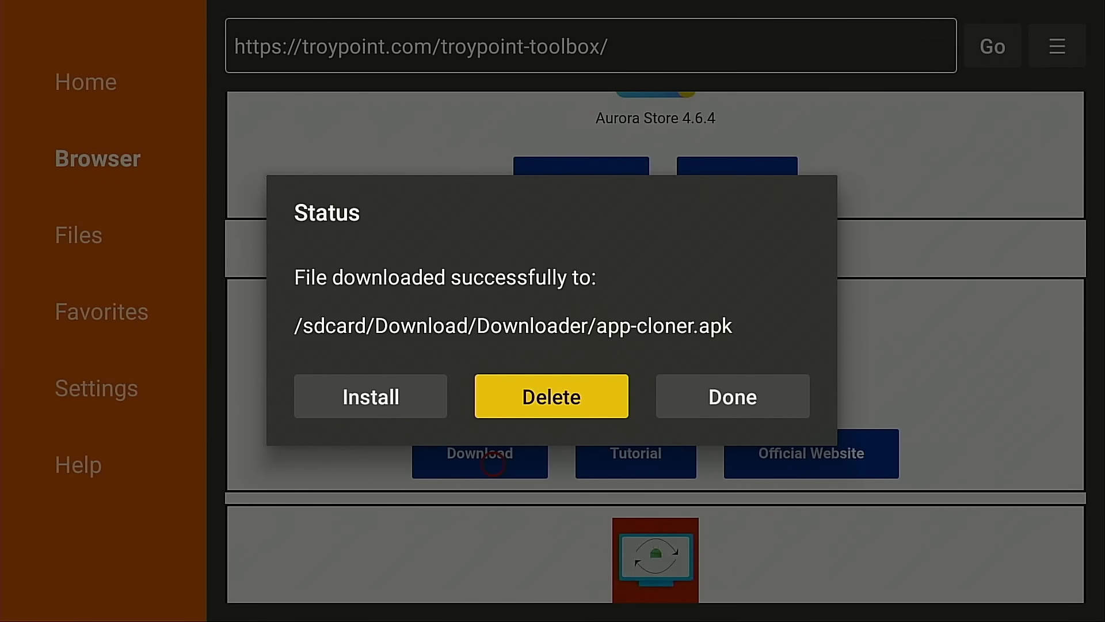
{"action": "left_click", "coordinate": [551, 395]}
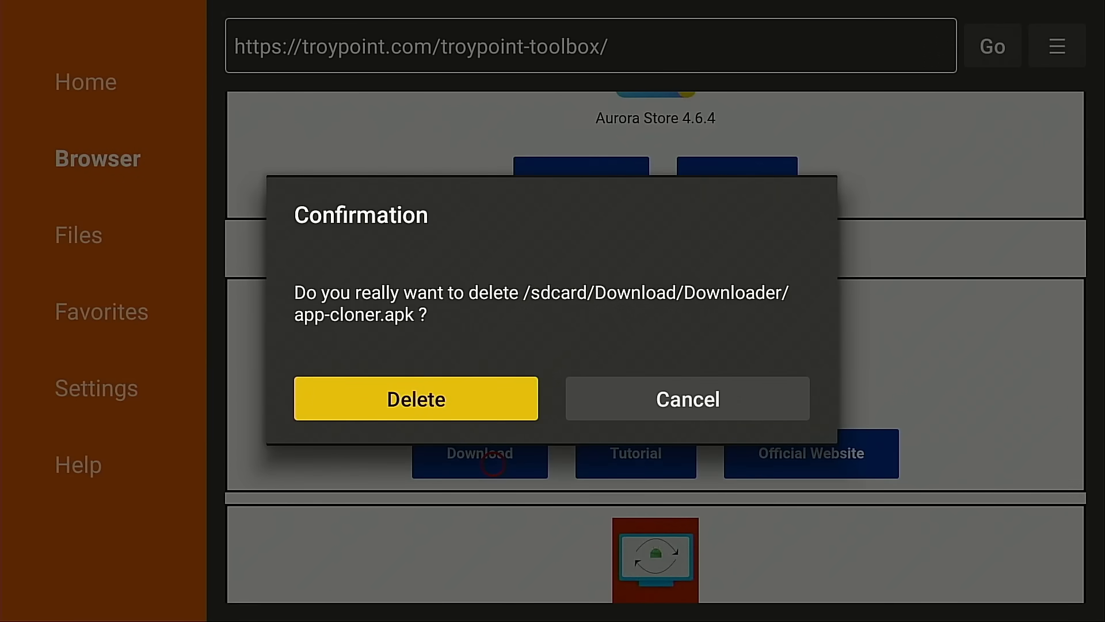
{"action": "left_click", "coordinate": [415, 399]}
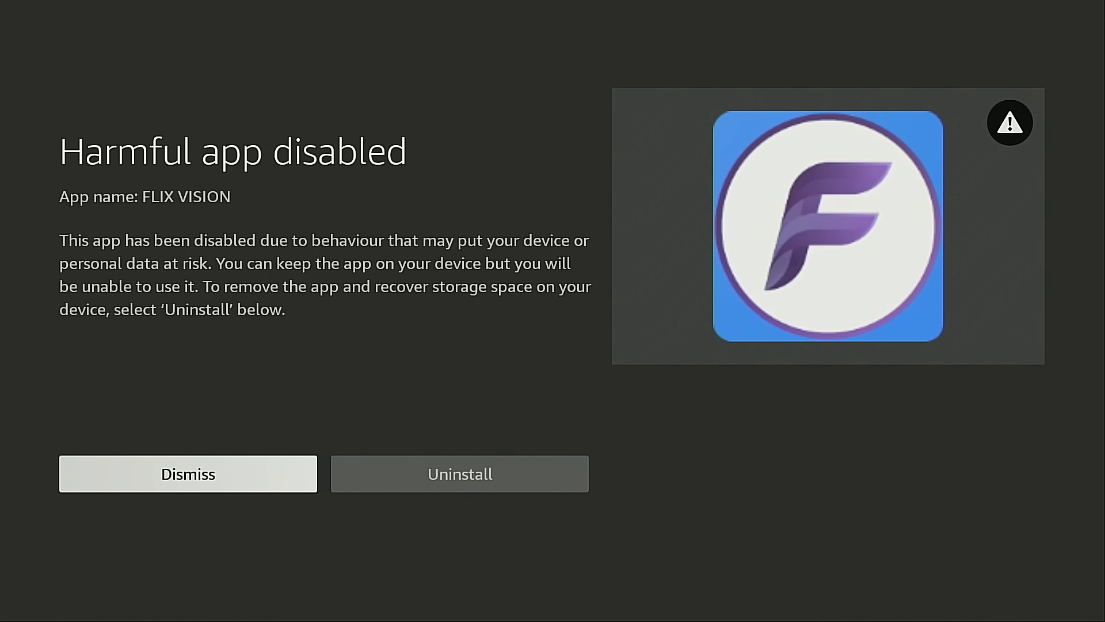
Step: Dismiss the FLIX VISION harmful-app warning and browse to Your Apps & Channels
{"action": "left_click", "coordinate": [188, 473]}
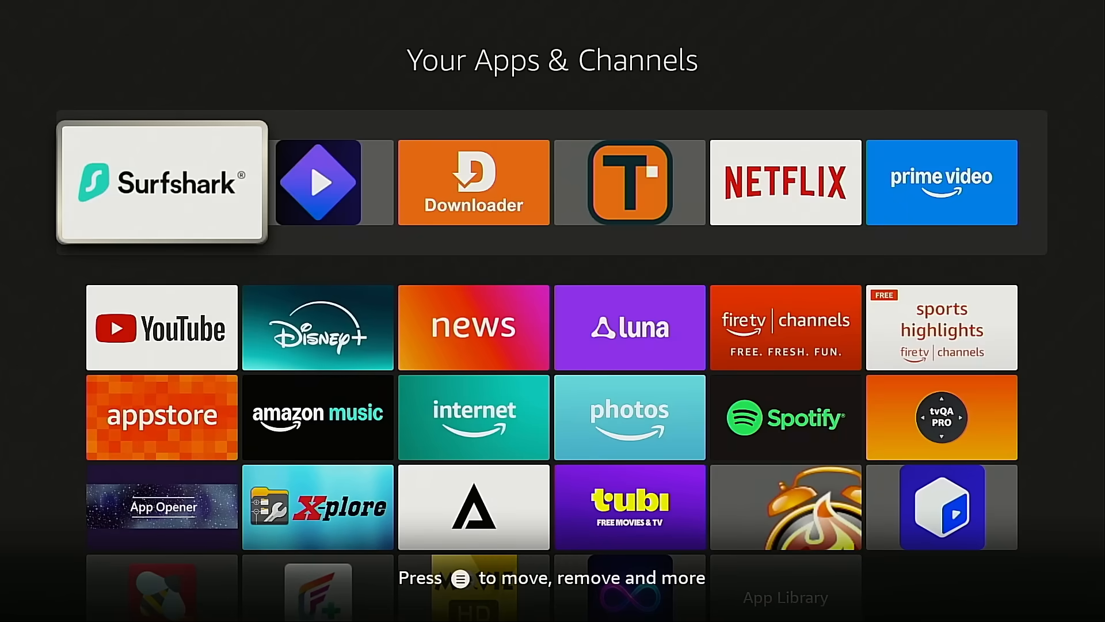
{"action": "scroll", "scroll_direction": "down", "scroll_amount": 3}
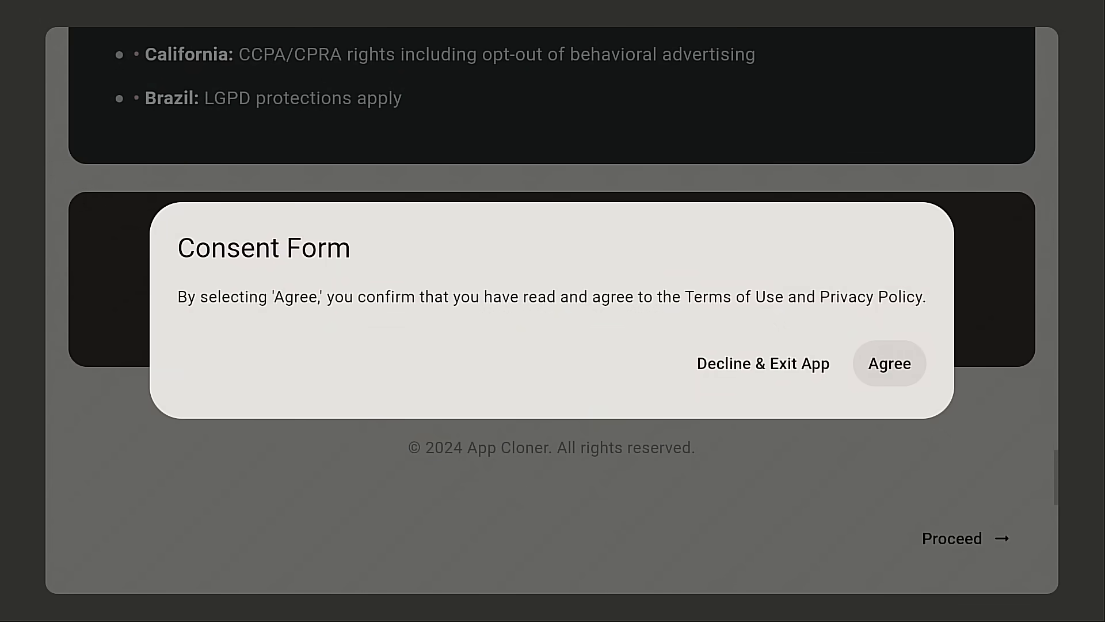
Step: Agree to App Cloner's consent form, pick FLIX VISION, and grant install-unknown-apps permission
{"action": "left_click", "coordinate": [889, 363]}
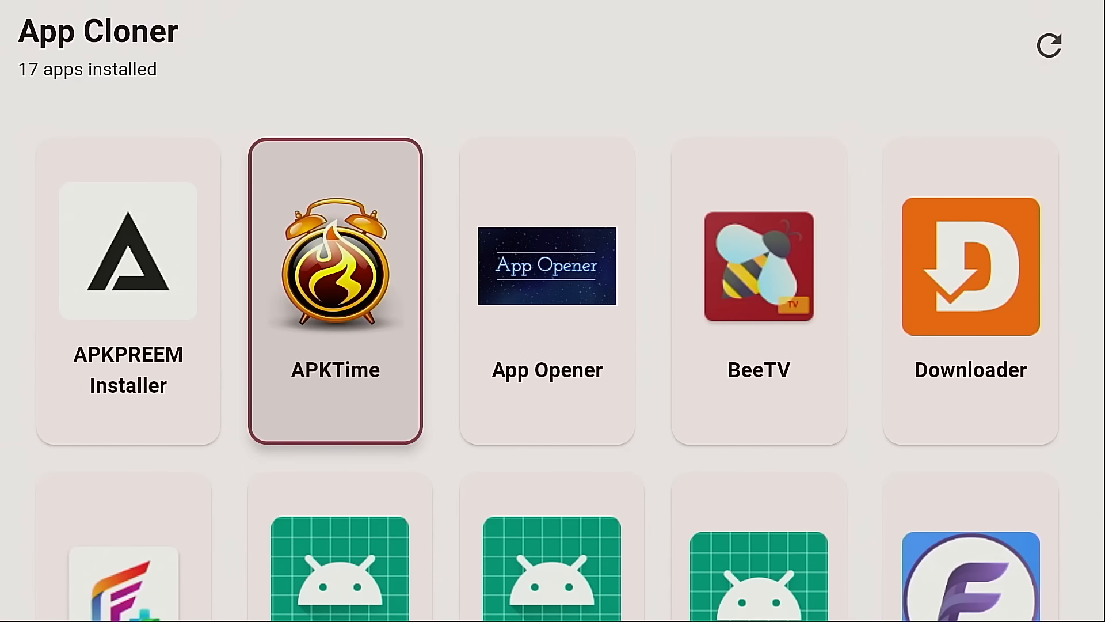
{"action": "scroll", "scroll_direction": "down", "scroll_amount": 3}
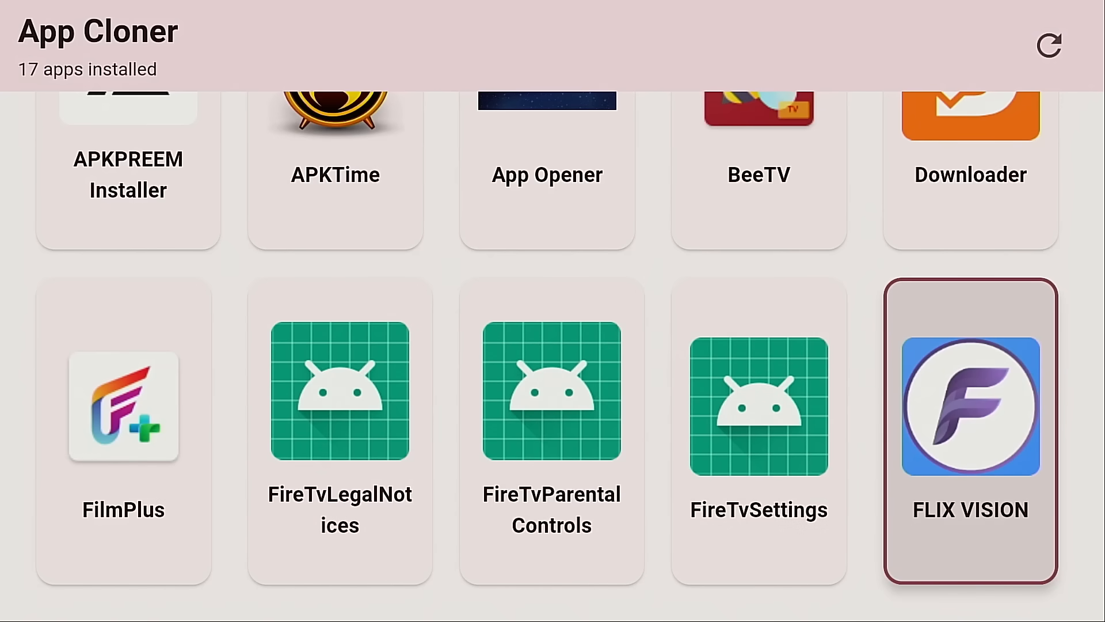
{"action": "left_click", "coordinate": [971, 408]}
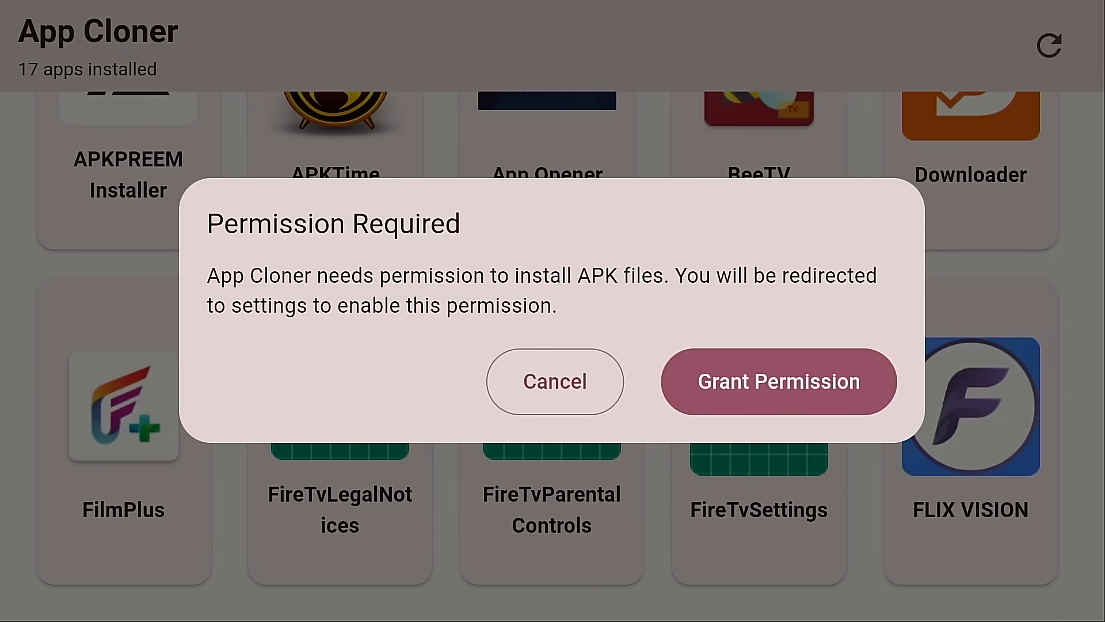
{"action": "left_click", "coordinate": [778, 381]}
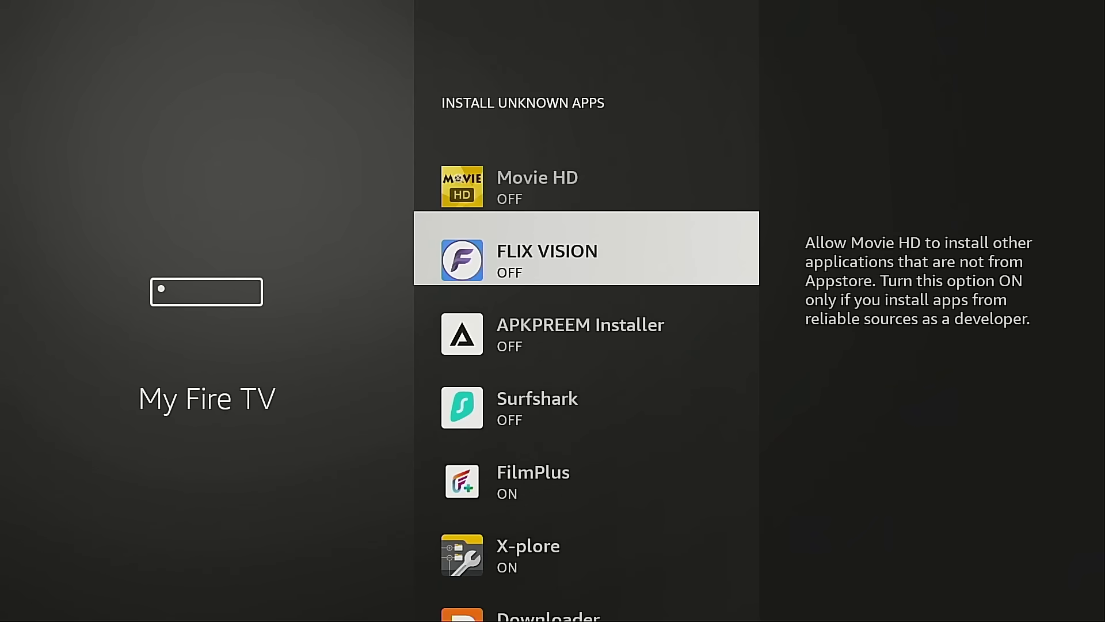
{"action": "scroll", "scroll_direction": "down", "scroll_amount": 3}
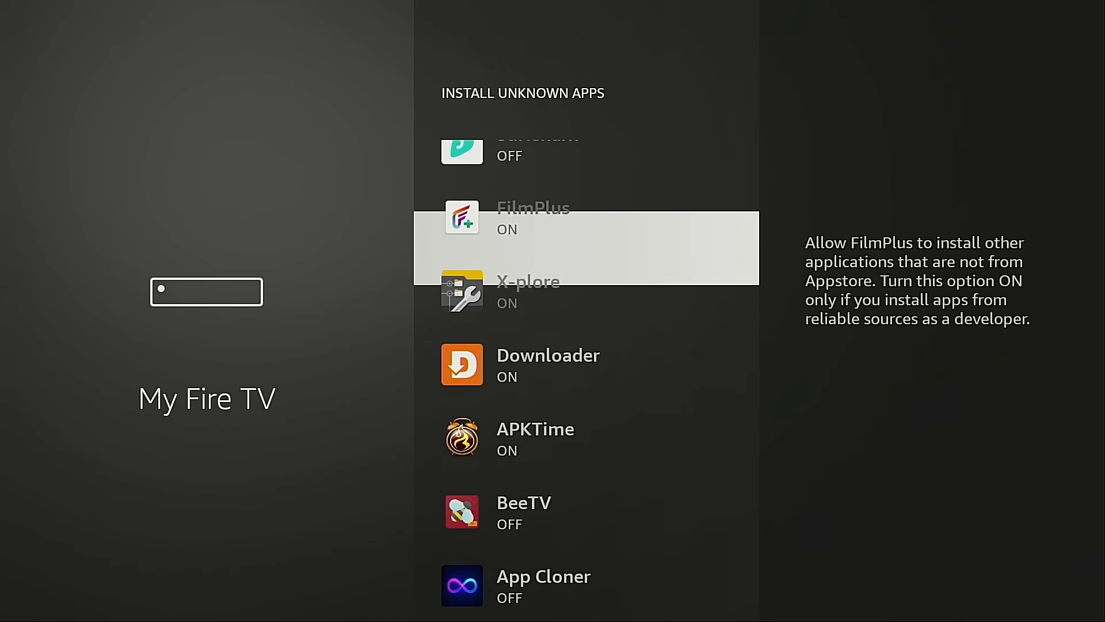
{"action": "scroll", "scroll_direction": "down", "scroll_amount": 3}
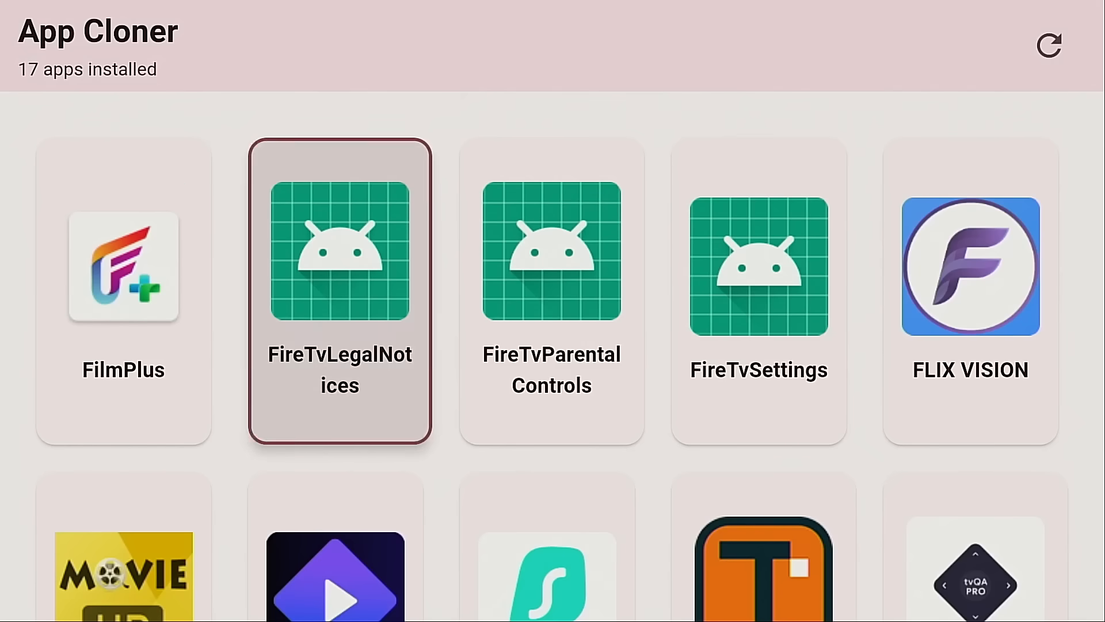
{"action": "left_click", "coordinate": [970, 264]}
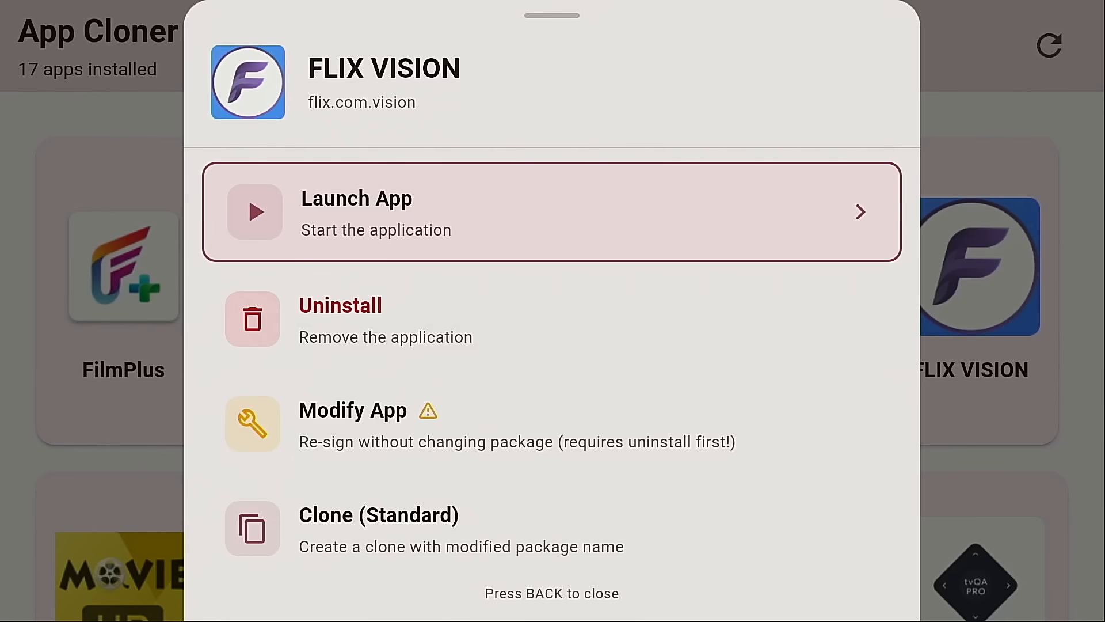
{"action": "scroll", "scroll_direction": "down", "scroll_amount": 3}
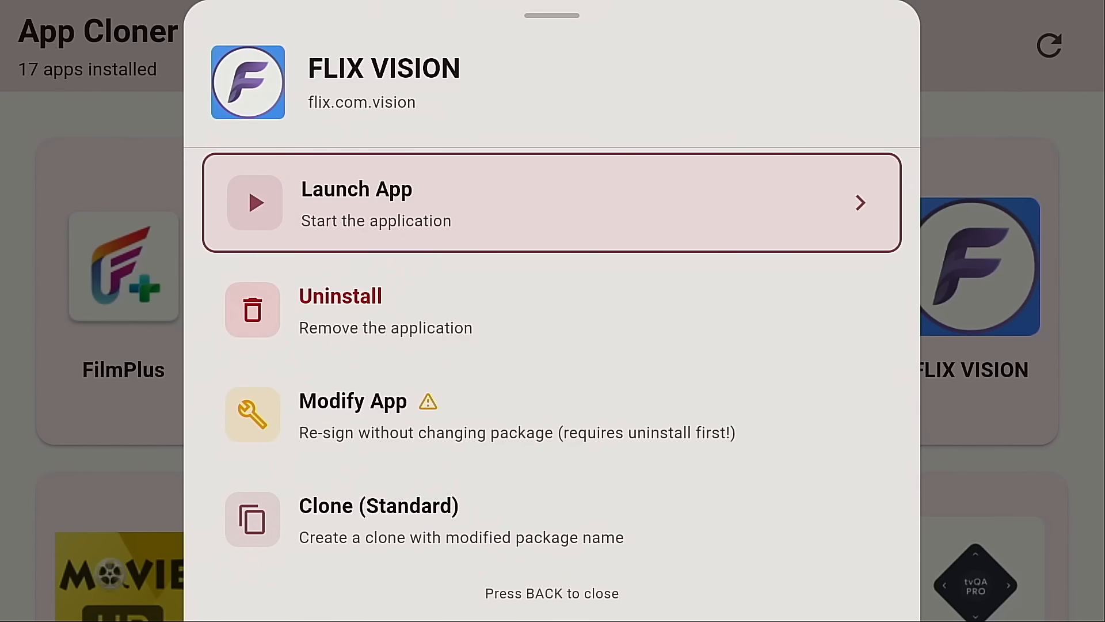
{"action": "left_click", "coordinate": [357, 189]}
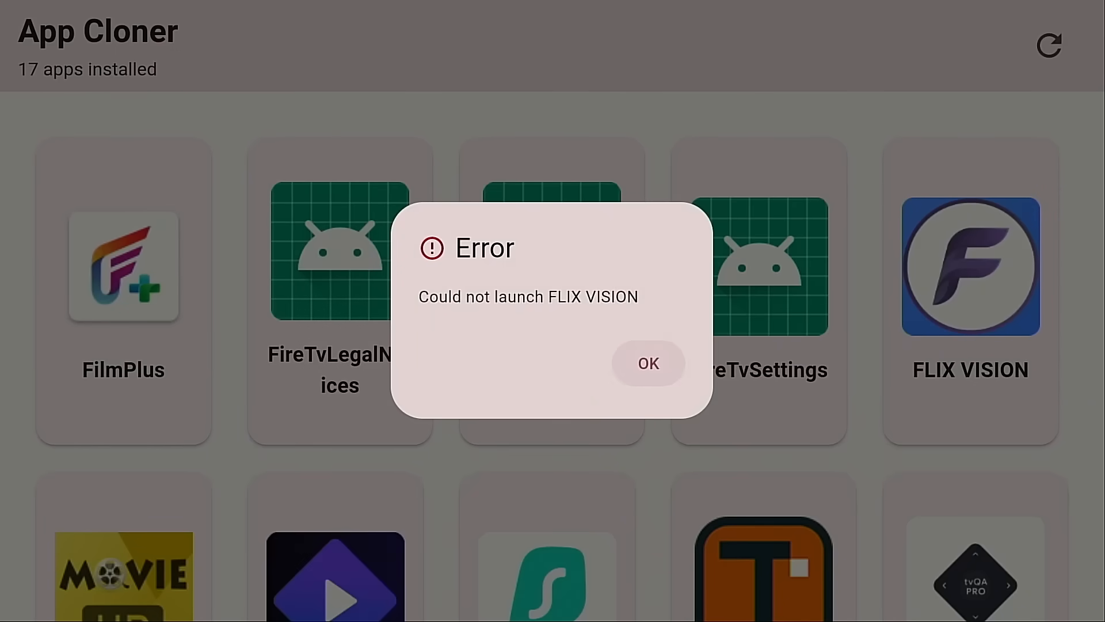
{"action": "left_click", "coordinate": [647, 363]}
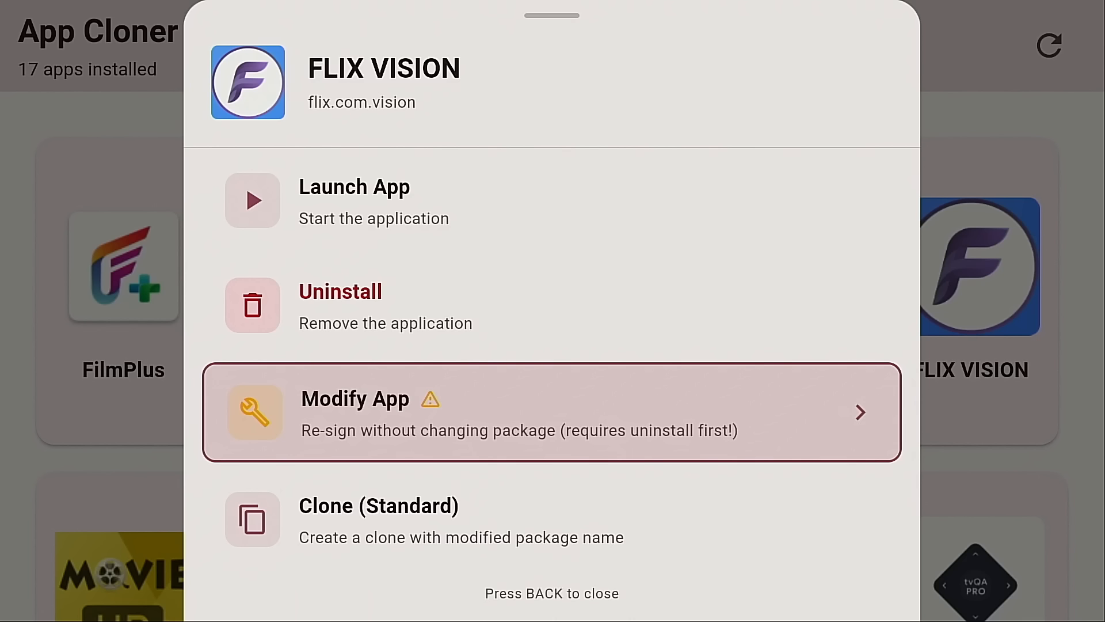
Step: Scroll FLIX VISION's options sheet and choose Clone (Experimental)
{"action": "scroll", "scroll_direction": "down", "scroll_amount": 3}
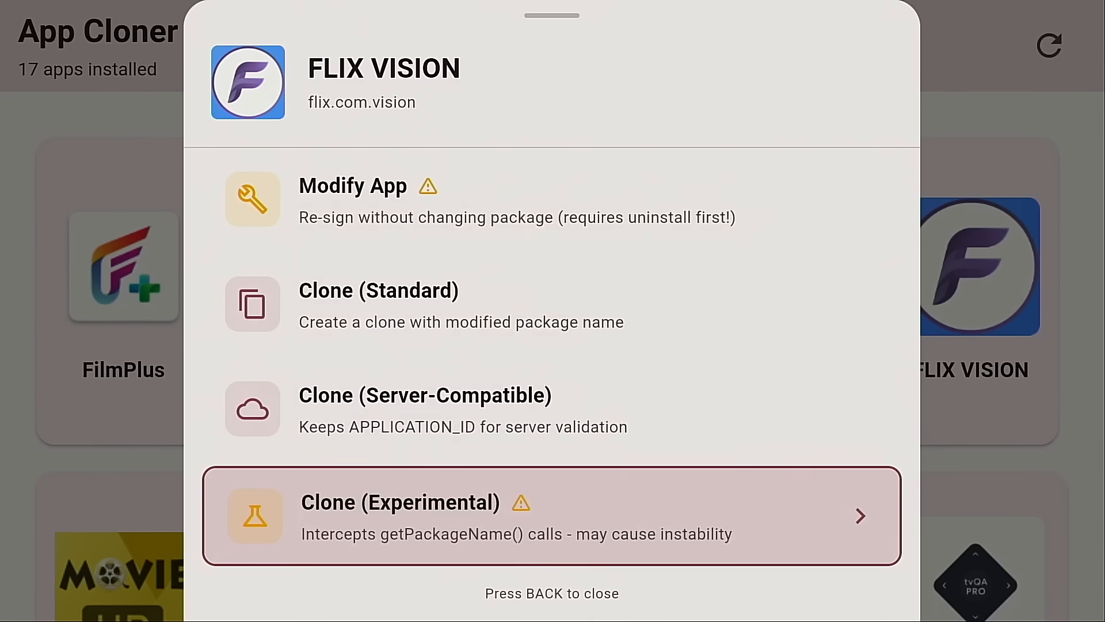
{"action": "scroll", "scroll_direction": "down", "scroll_amount": 3}
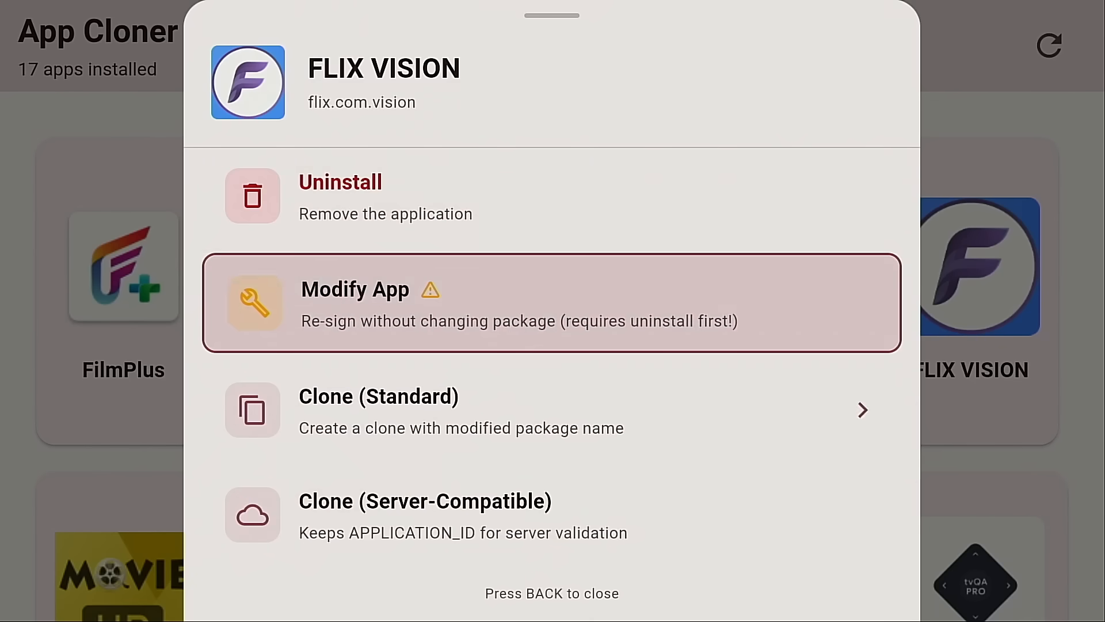
{"action": "scroll", "scroll_direction": "down", "scroll_amount": 3}
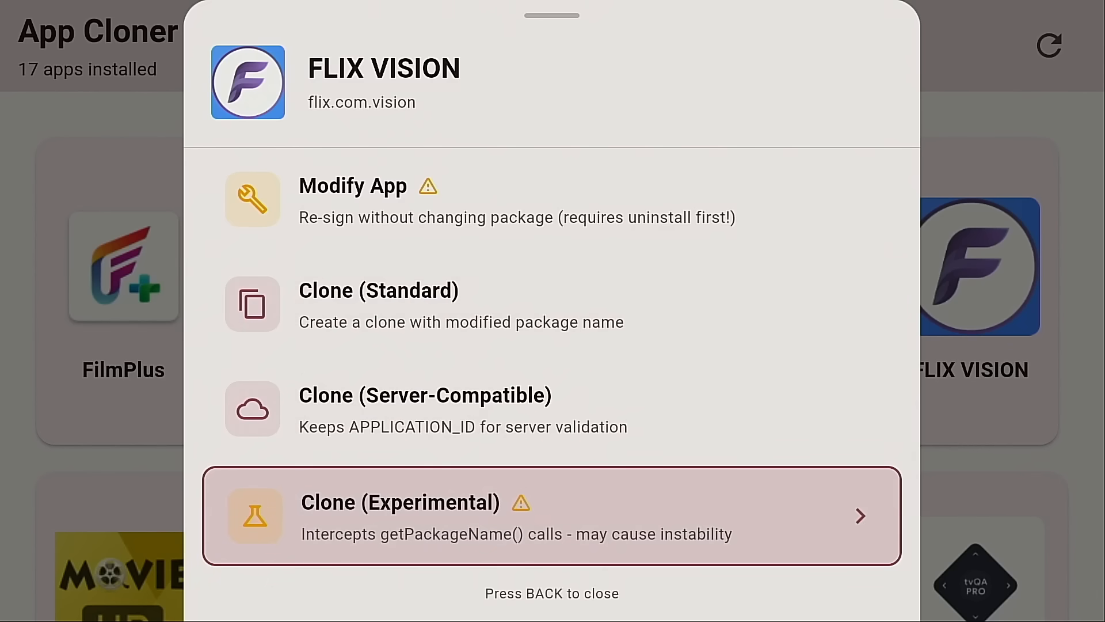
{"action": "left_click", "coordinate": [552, 515]}
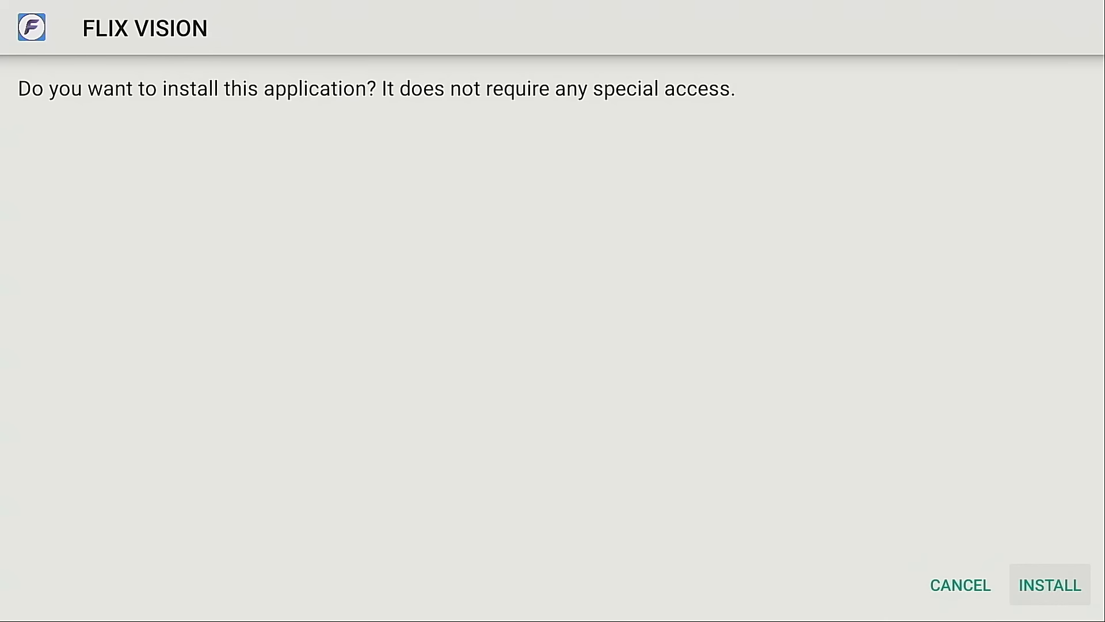
Step: Install the FLIX VISION clone and press DONE once 'App installed' appears
{"action": "left_click", "coordinate": [1049, 585]}
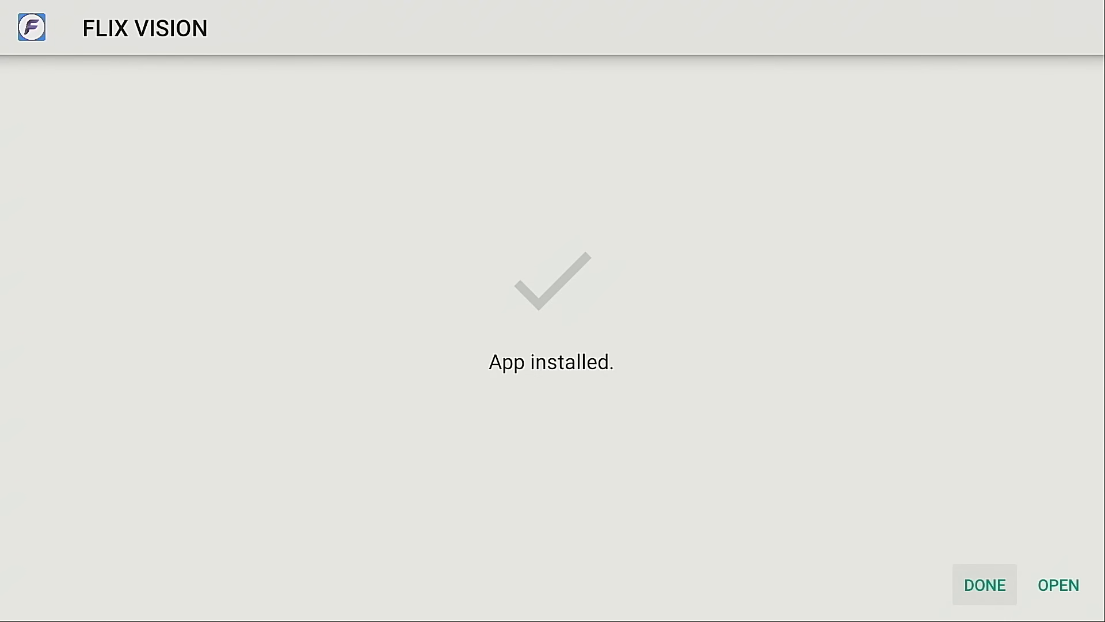
{"action": "left_click", "coordinate": [984, 584]}
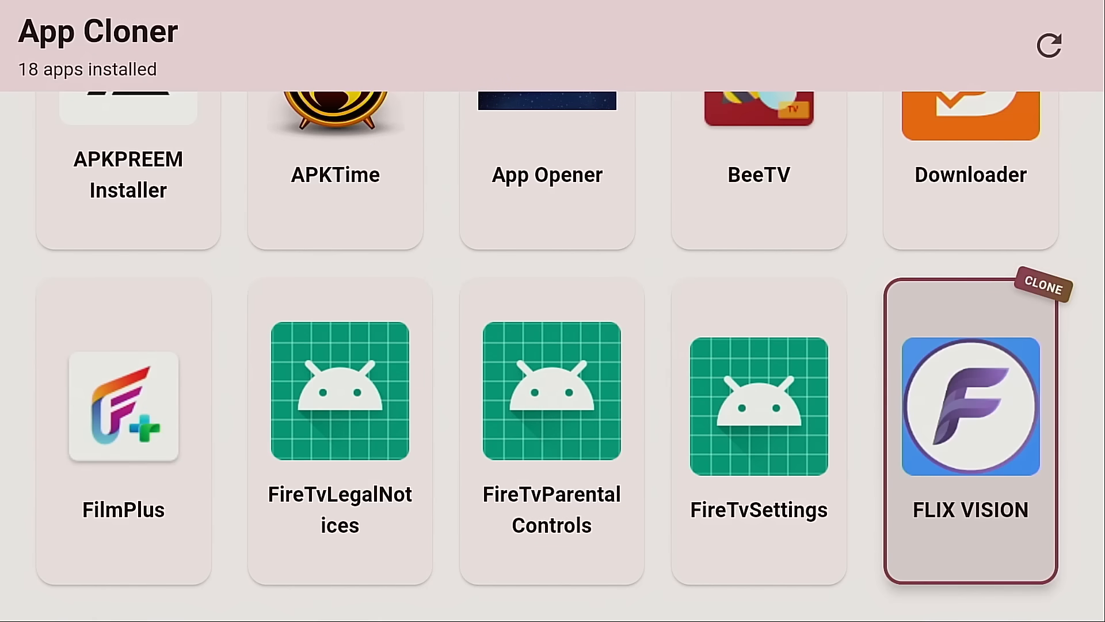
{"action": "scroll", "scroll_direction": "down", "scroll_amount": 3}
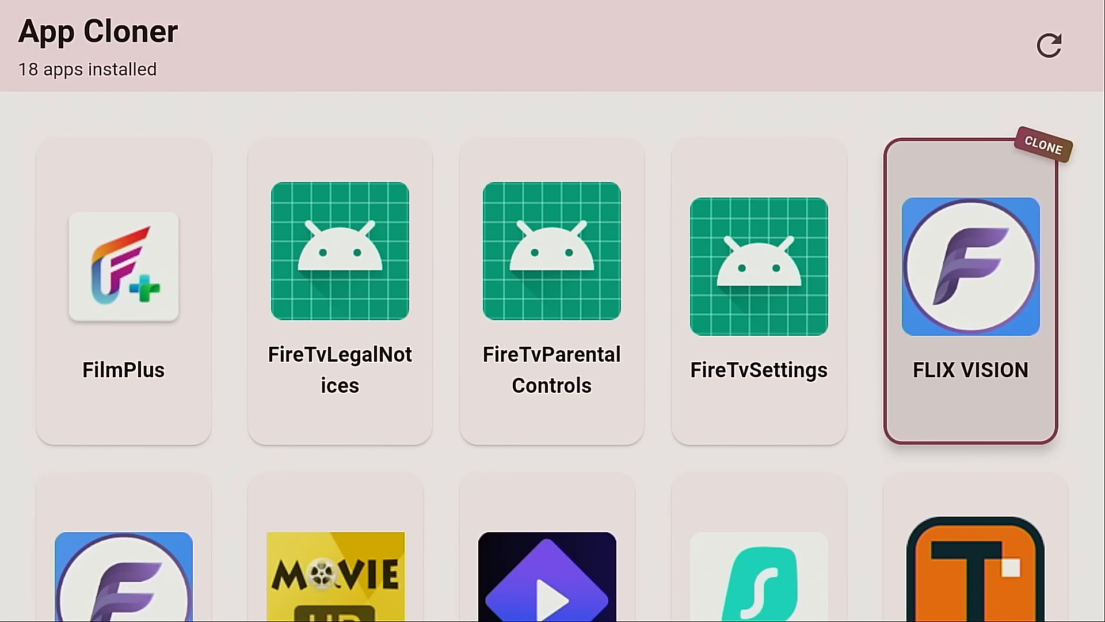
{"action": "left_click", "coordinate": [970, 266]}
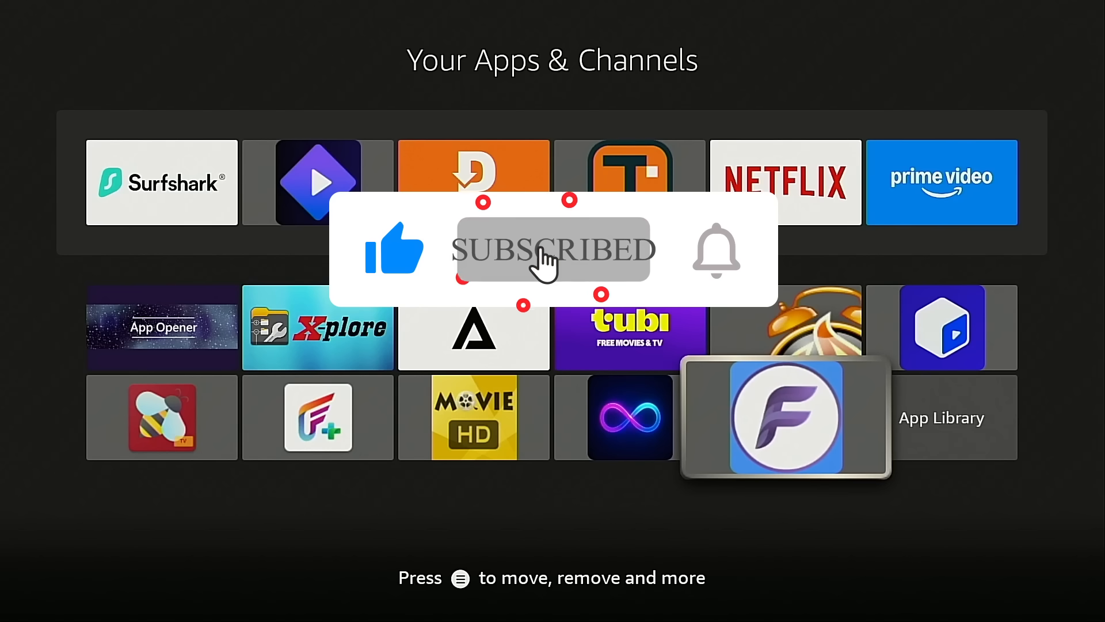
Step: Open App Cloner from the Your Apps & Channels grid
{"action": "left_click", "coordinate": [716, 248]}
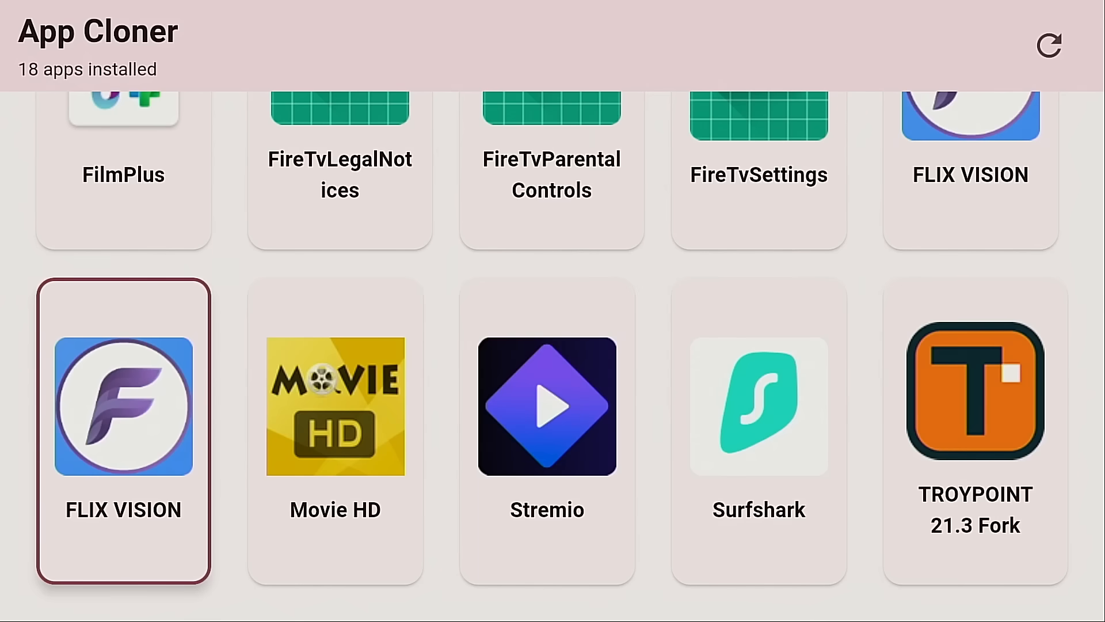
Step: Uninstall the original FLIX VISION tile and confirm with OK
{"action": "left_click", "coordinate": [123, 406]}
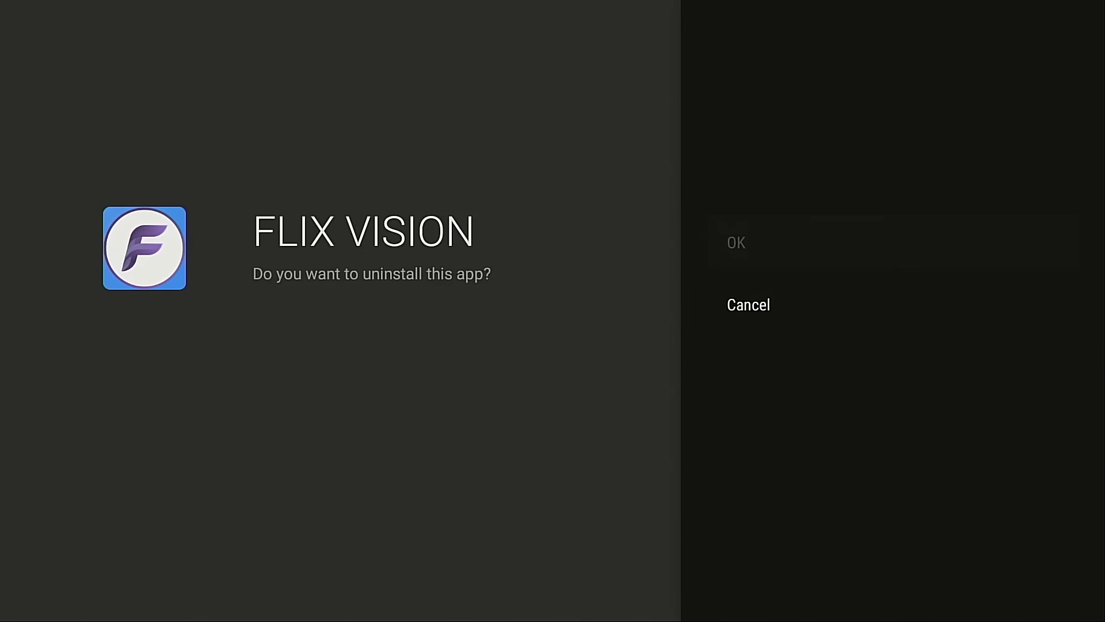
{"action": "left_click", "coordinate": [736, 243]}
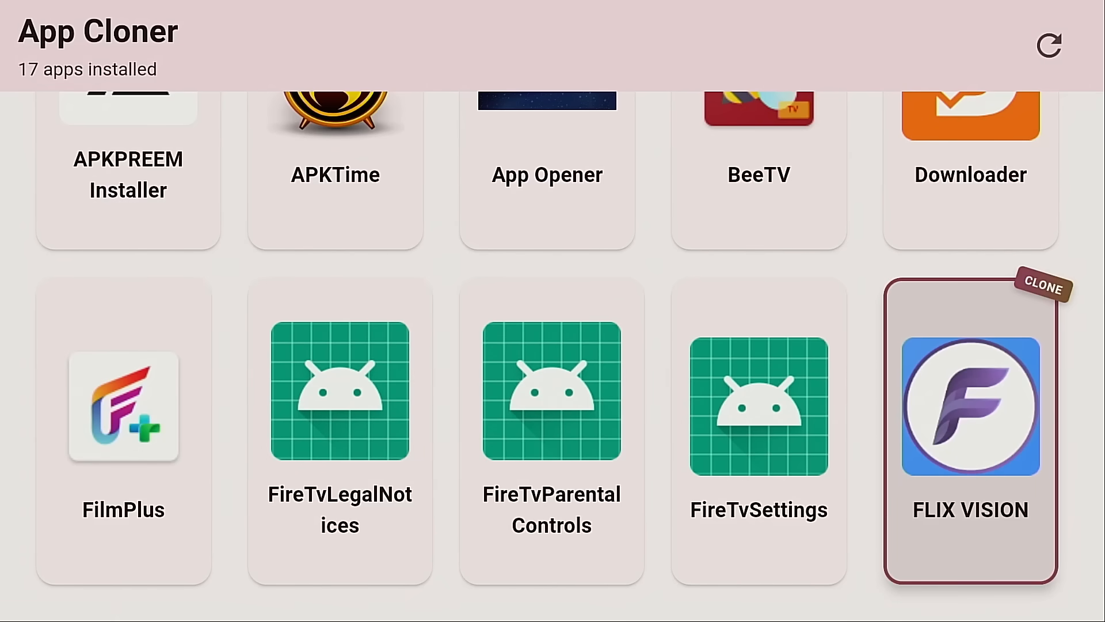
{"action": "left_click", "coordinate": [971, 407]}
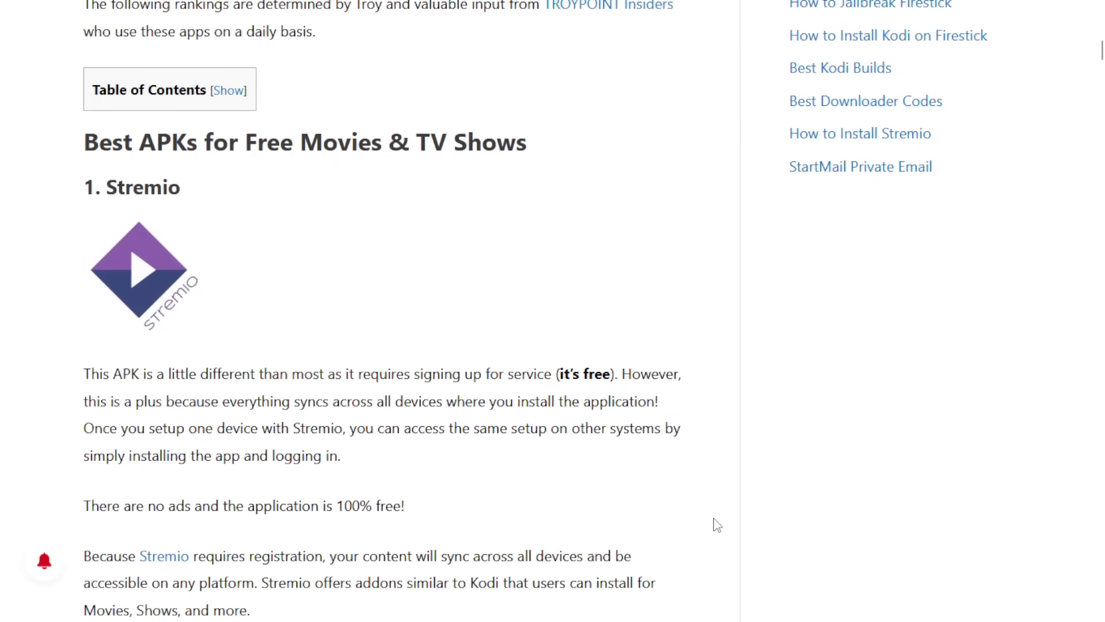
Step: Scroll the TROYPOINT article past Stremio and Weyd to the Flix Vision heading
{"action": "scroll", "scroll_direction": "down", "scroll_amount": 3}
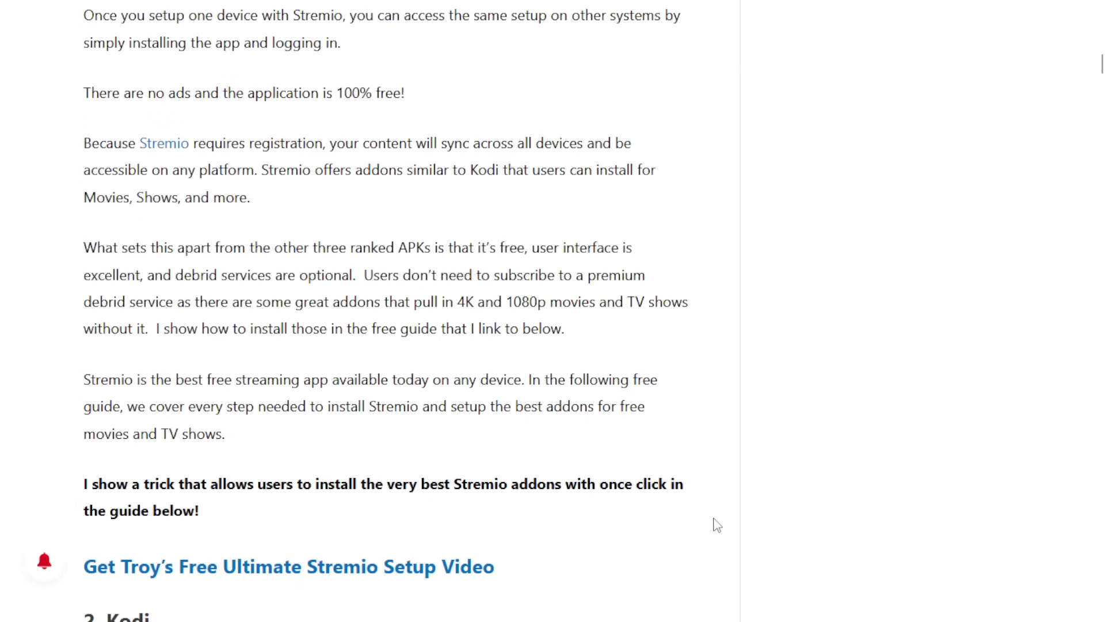
{"action": "scroll", "scroll_direction": "down", "scroll_amount": 3}
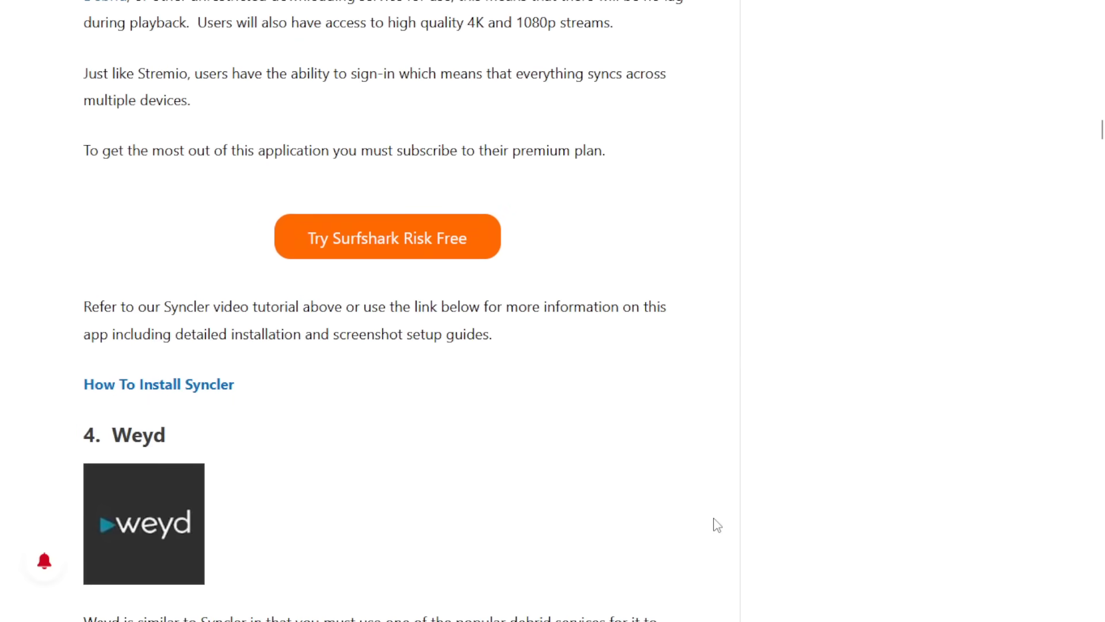
{"action": "scroll", "scroll_direction": "down", "scroll_amount": 3}
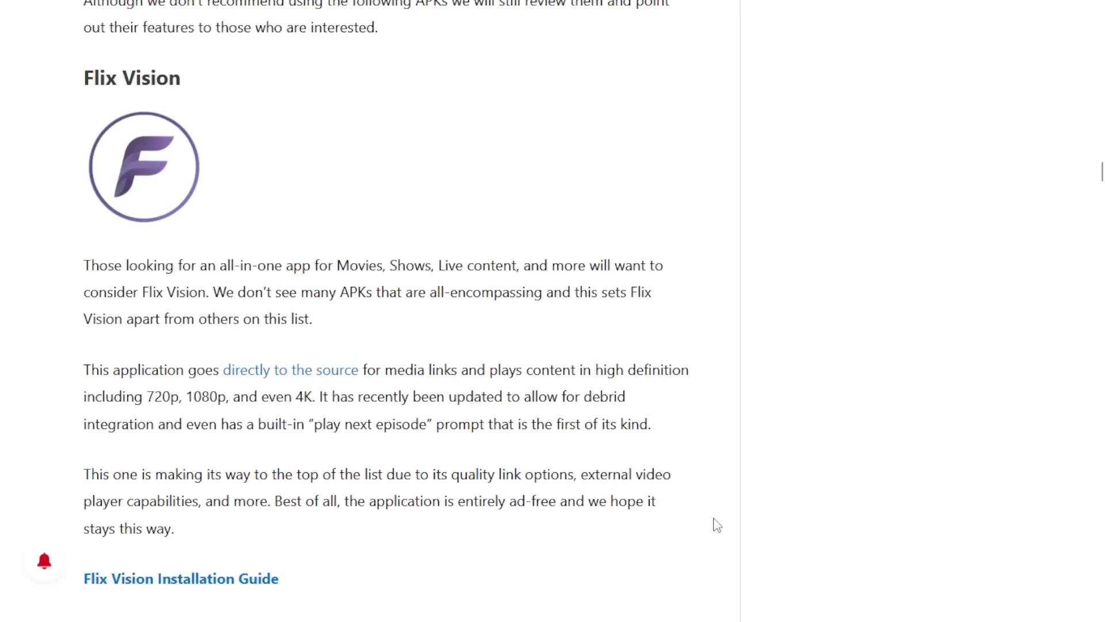
{"action": "scroll", "scroll_direction": "down", "scroll_amount": 3}
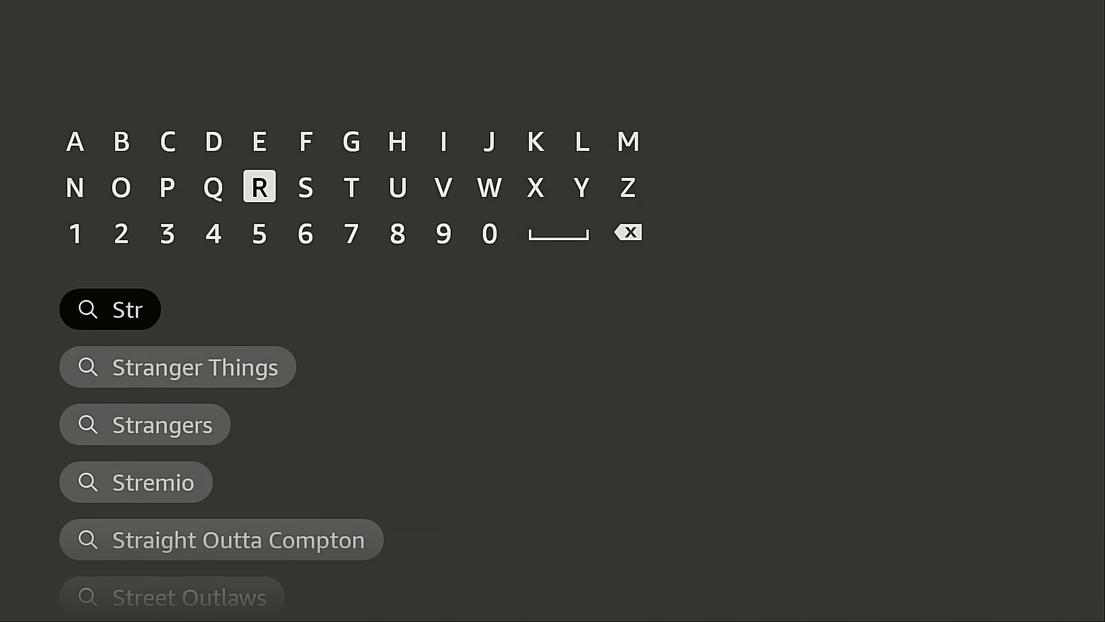
Step: Choose the Stremio search suggestion and open the Stremio app tile
{"action": "left_click", "coordinate": [154, 483]}
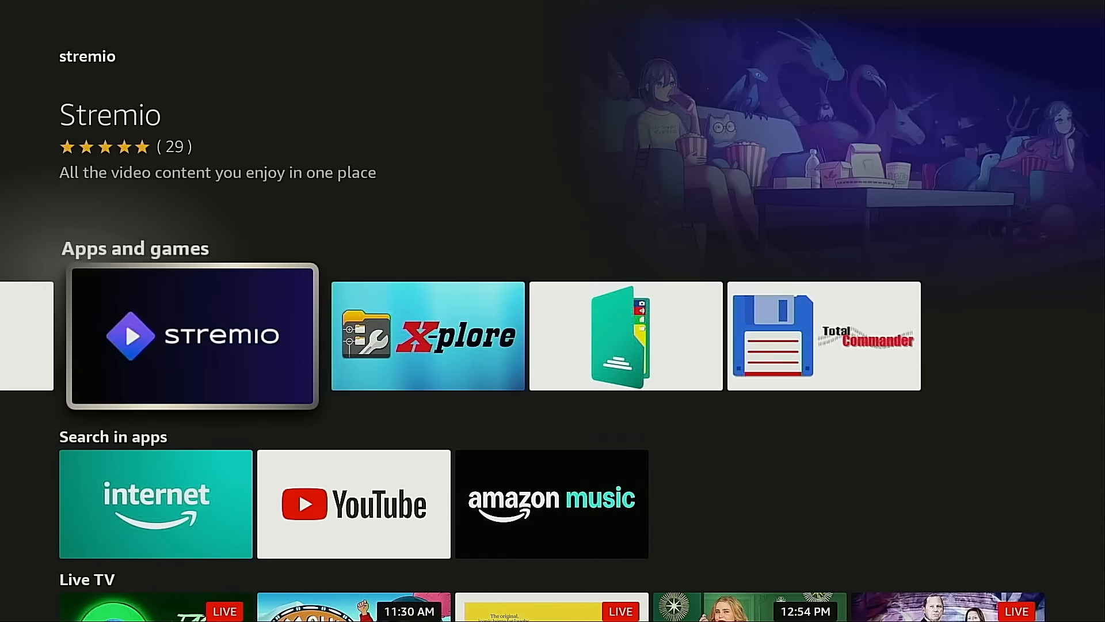
{"action": "left_click", "coordinate": [192, 336]}
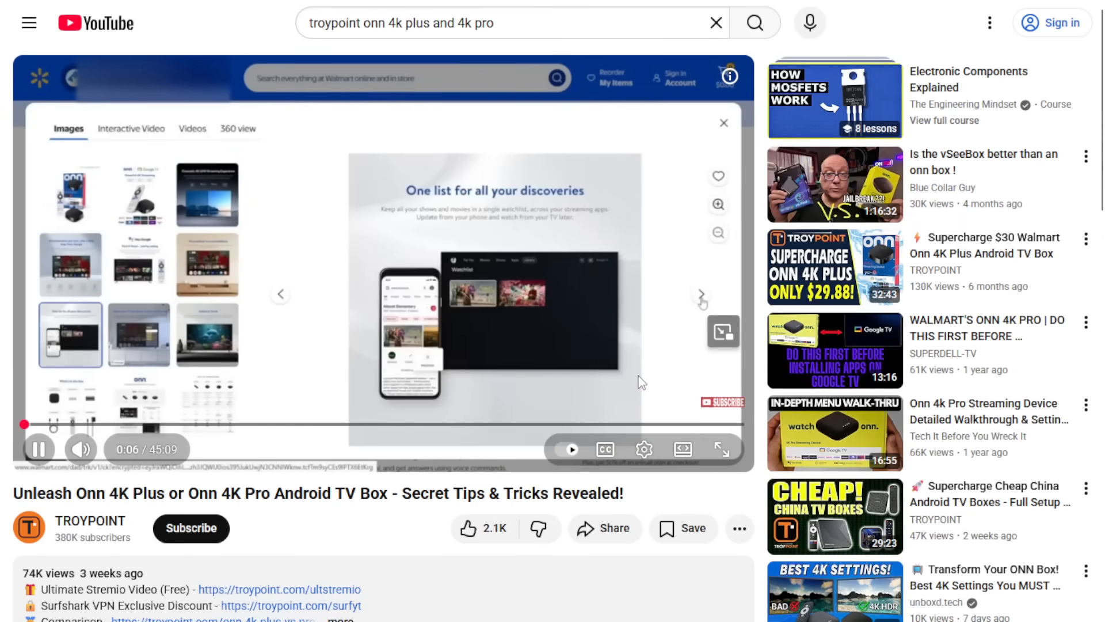
{"action": "mouse_move", "coordinate": [79, 449]}
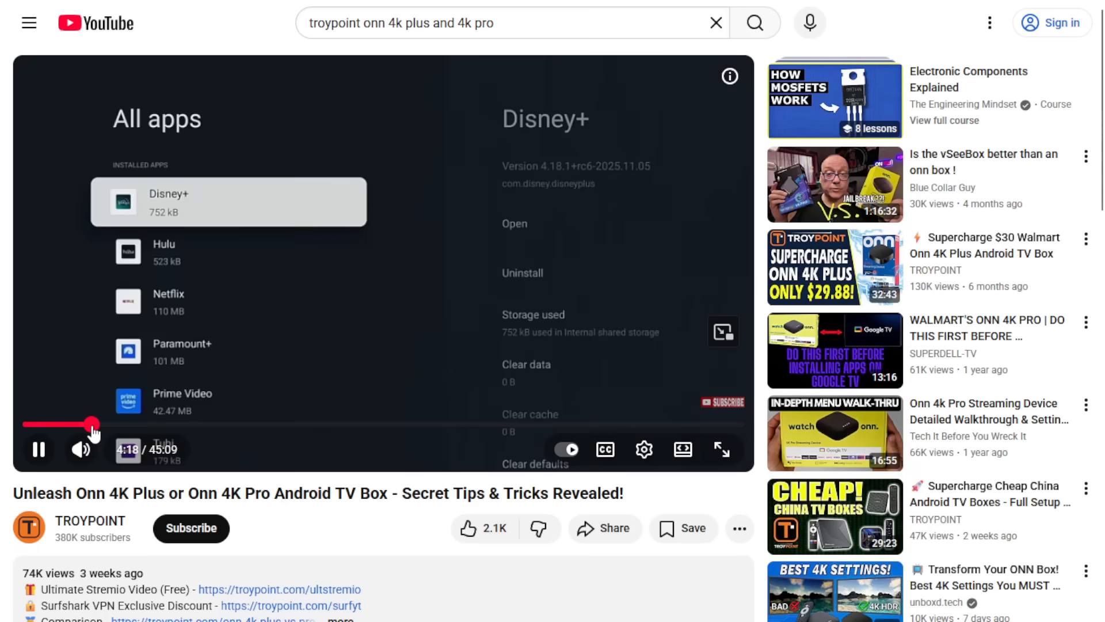
Step: Scrub the Onn 4K video forward through 4:18, 9:28, 13:46, 29:56 to 43:41
{"action": "left_click_drag", "start_coordinate": [95, 425], "coordinate": [104, 425]}
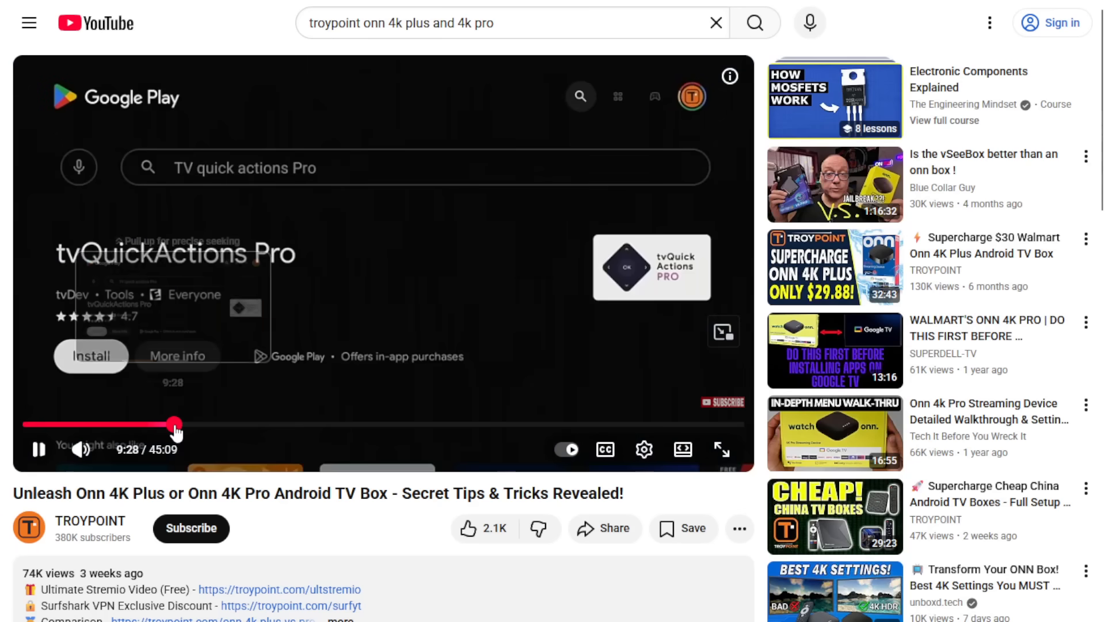
{"action": "left_click_drag", "start_coordinate": [174, 425], "coordinate": [243, 425]}
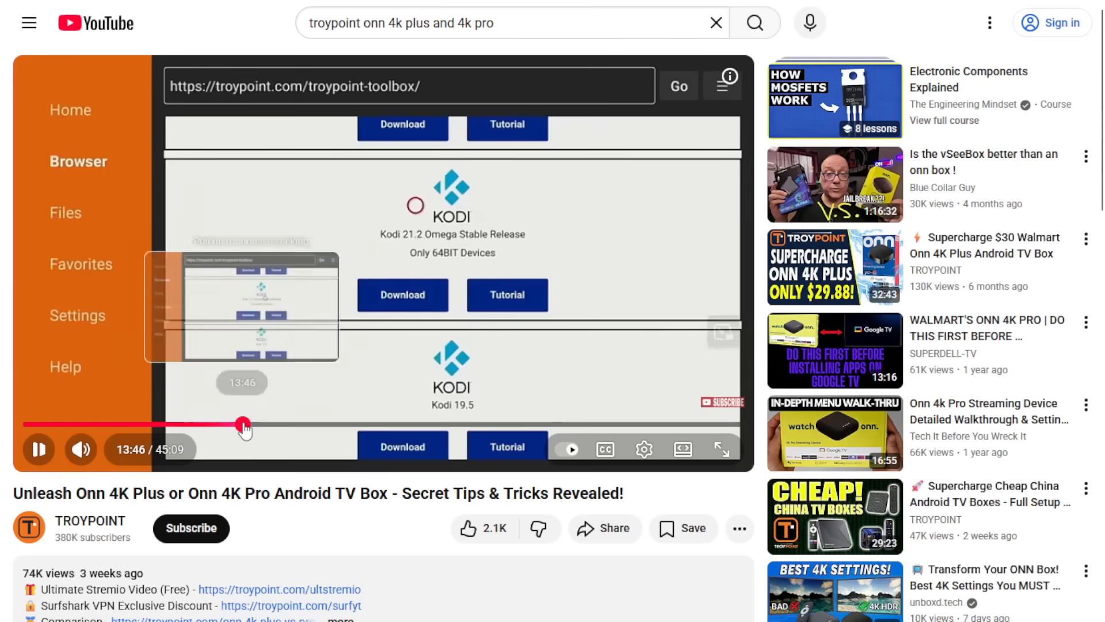
{"action": "left_click_drag", "start_coordinate": [243, 425], "coordinate": [280, 425]}
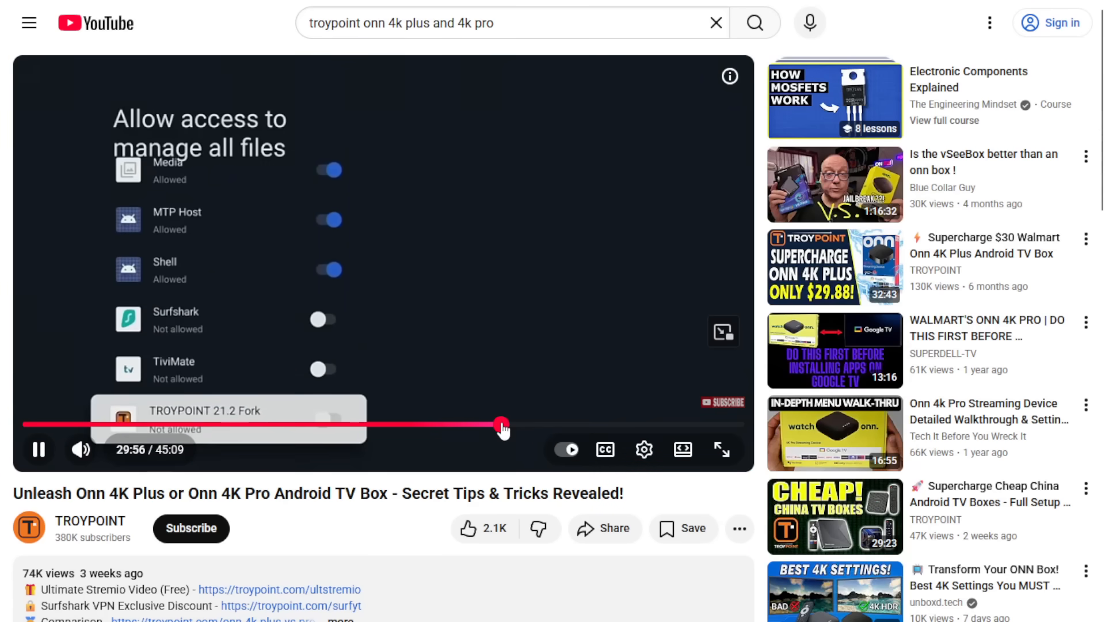
{"action": "left_click_drag", "start_coordinate": [500, 424], "coordinate": [534, 424]}
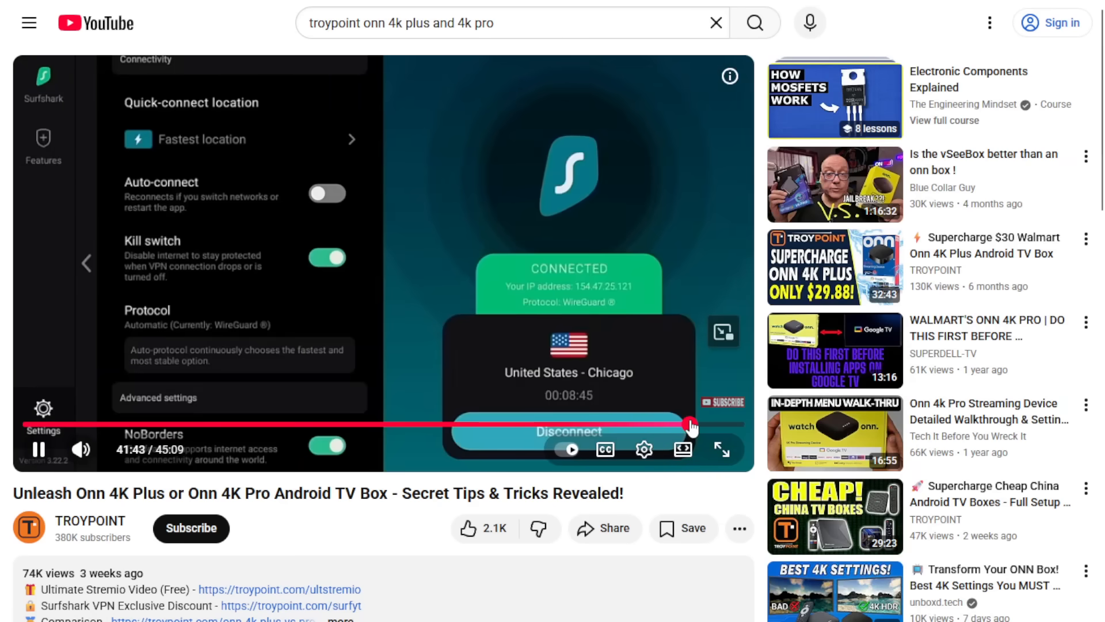
{"action": "left_click_drag", "start_coordinate": [690, 425], "coordinate": [719, 424]}
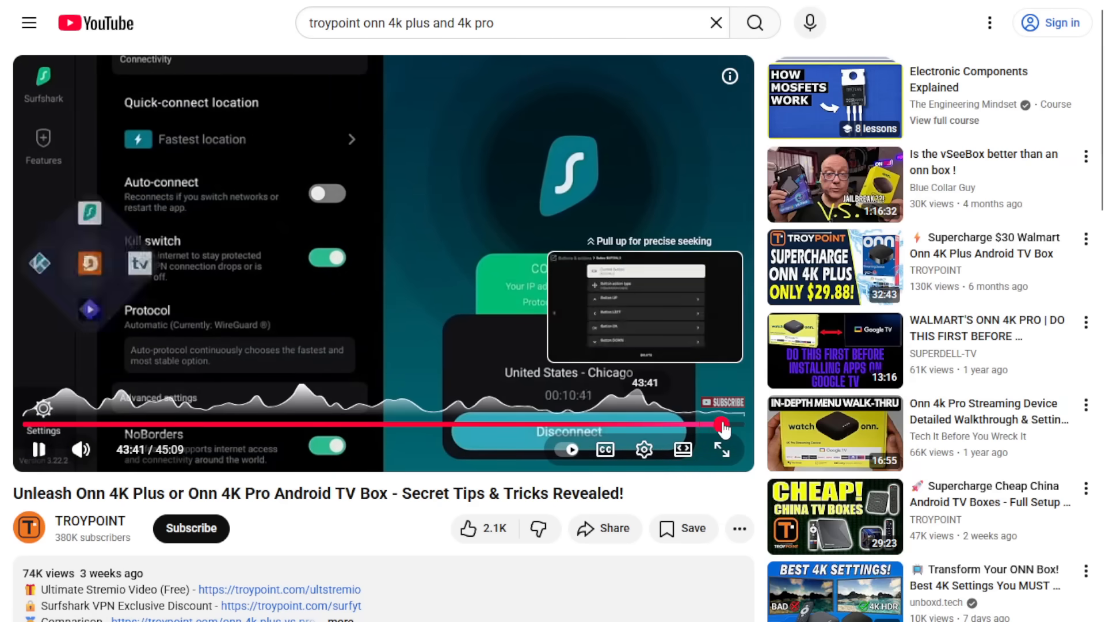